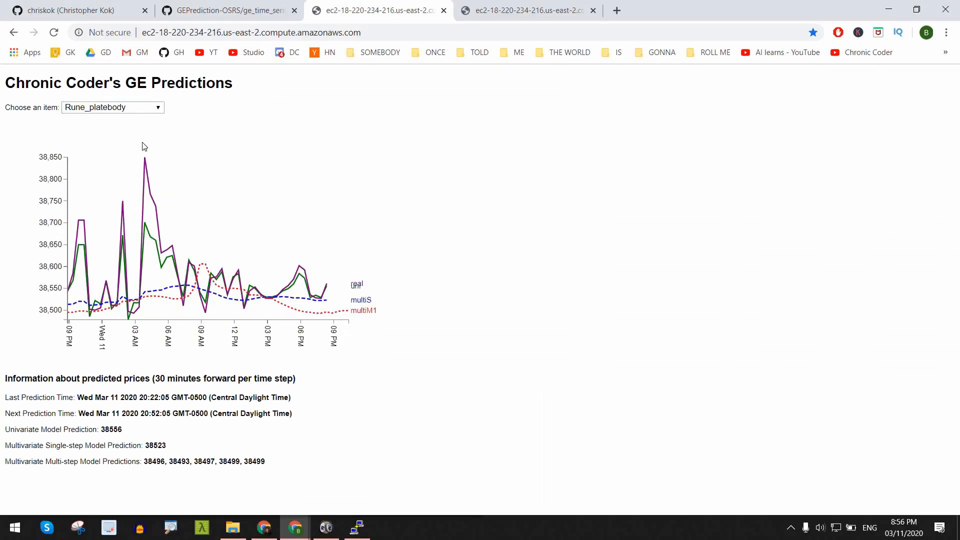
# Enter a 3000 budget on the GE Predictions investment suggestions page.
pyautogui.click(112, 107)
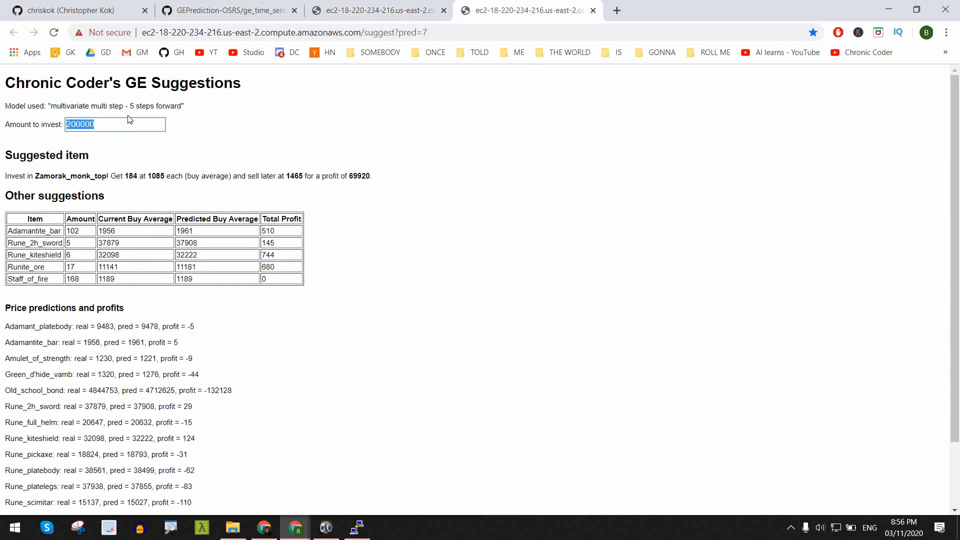
pyautogui.write('3000')
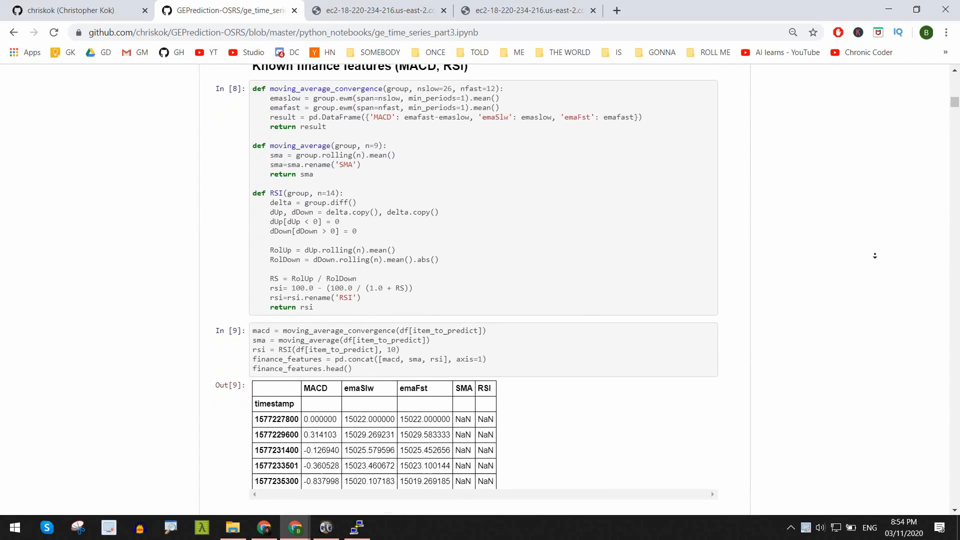
# Scroll the ge_time_series_part3 notebook down to the simple LSTM prediction plots.
pyautogui.scroll(-3)
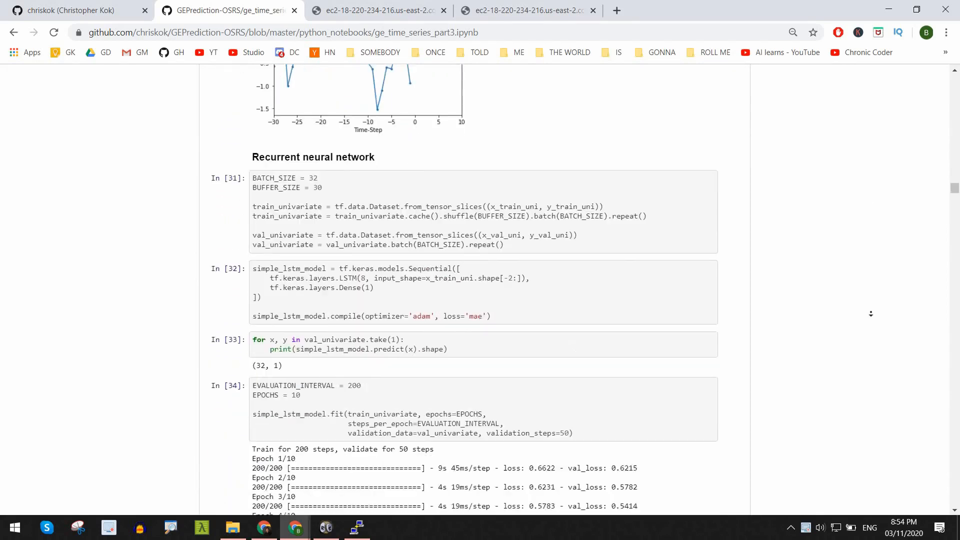
pyautogui.scroll(-3)
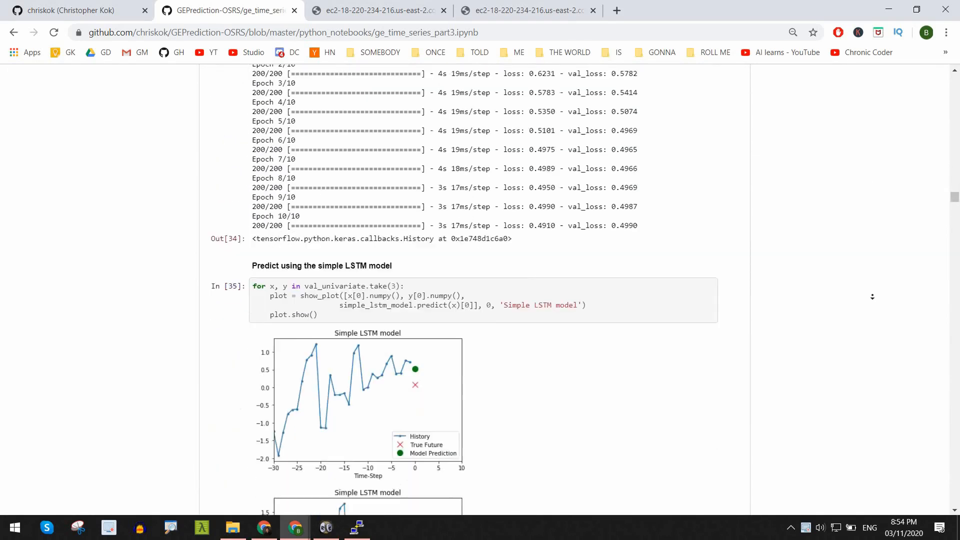
pyautogui.scroll(-3)
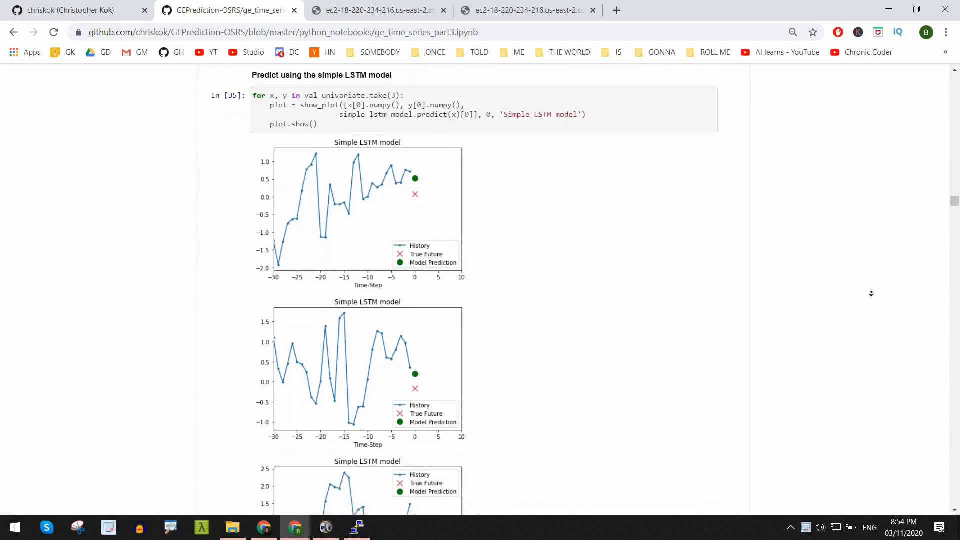
pyautogui.scroll(-3)
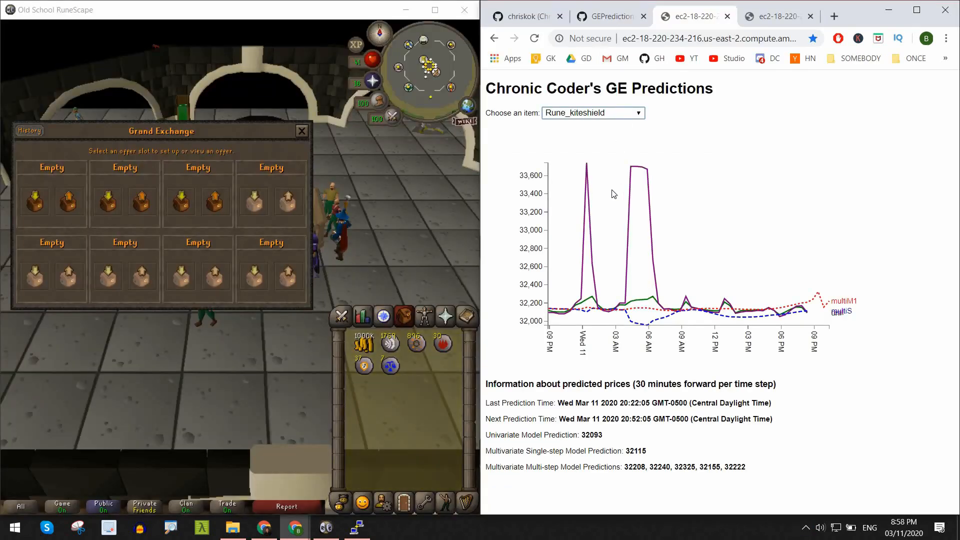
# Chart Runite_ore forecasts, then request investment suggestions for a 2000 budget.
pyautogui.click(592, 112)
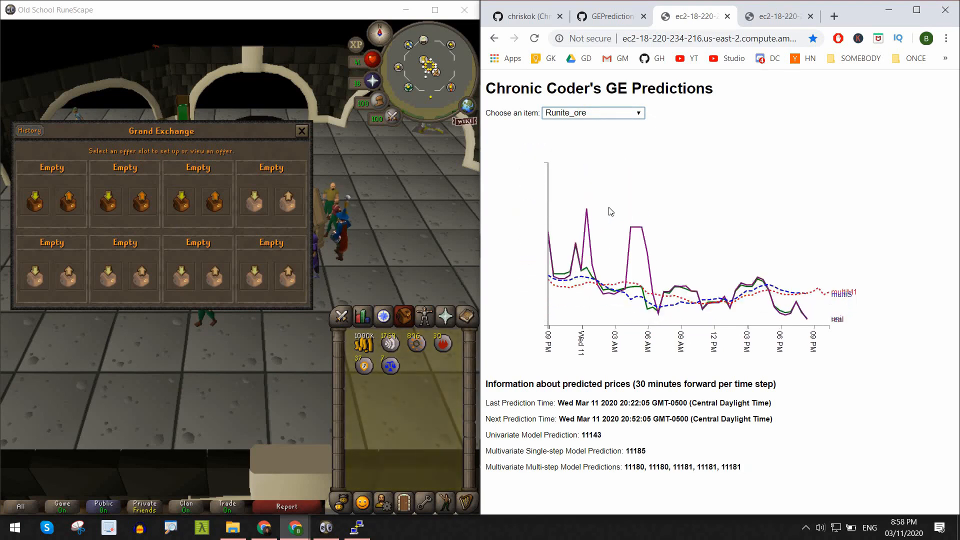
pyautogui.click(772, 16)
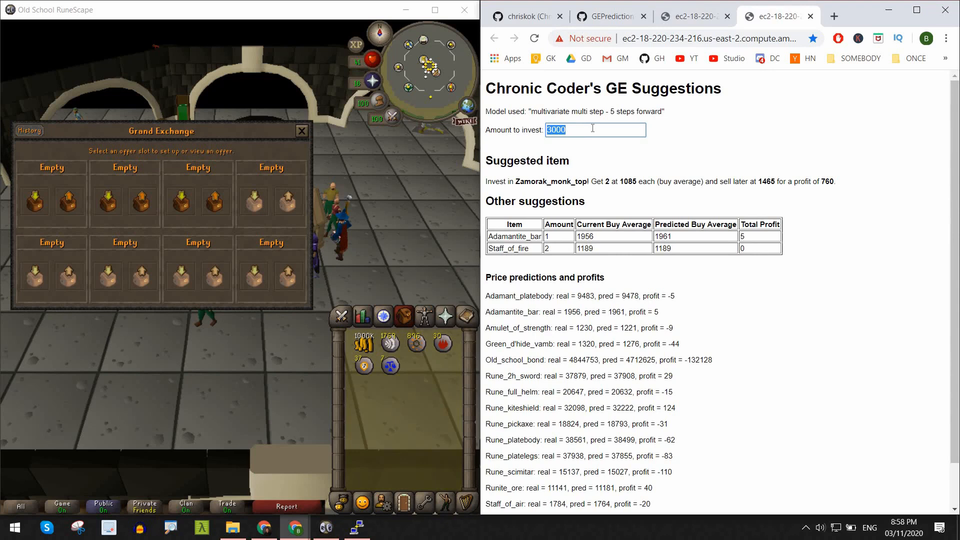
pyautogui.write('2000')
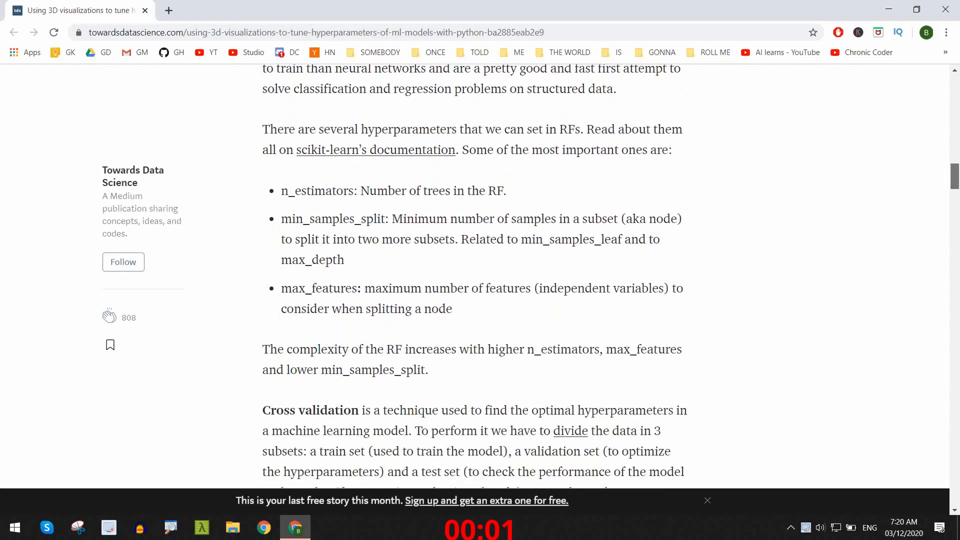
# Read down past the validation curve to Scatter3D, highlighting the several-hyperparameters mention.
pyautogui.scroll(-3)
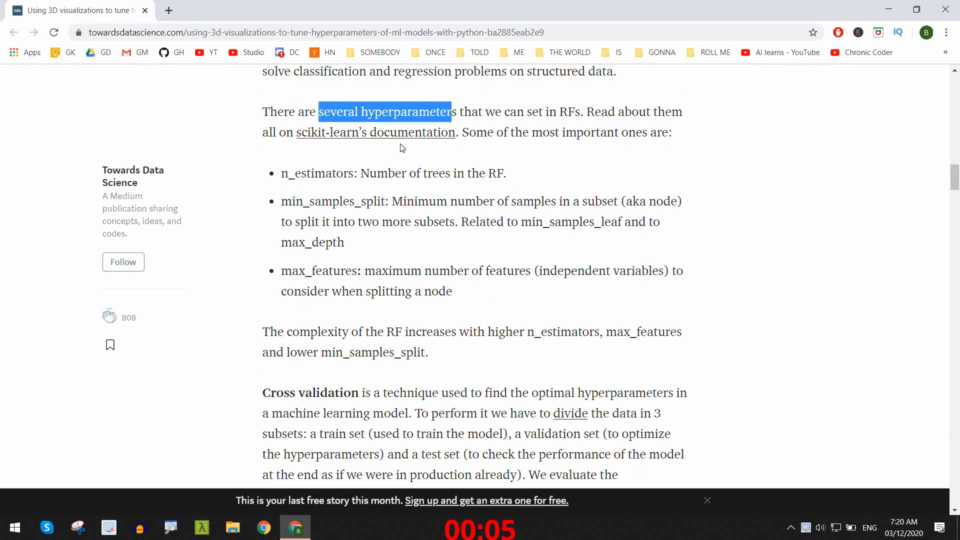
pyautogui.doubleClick(317, 173)
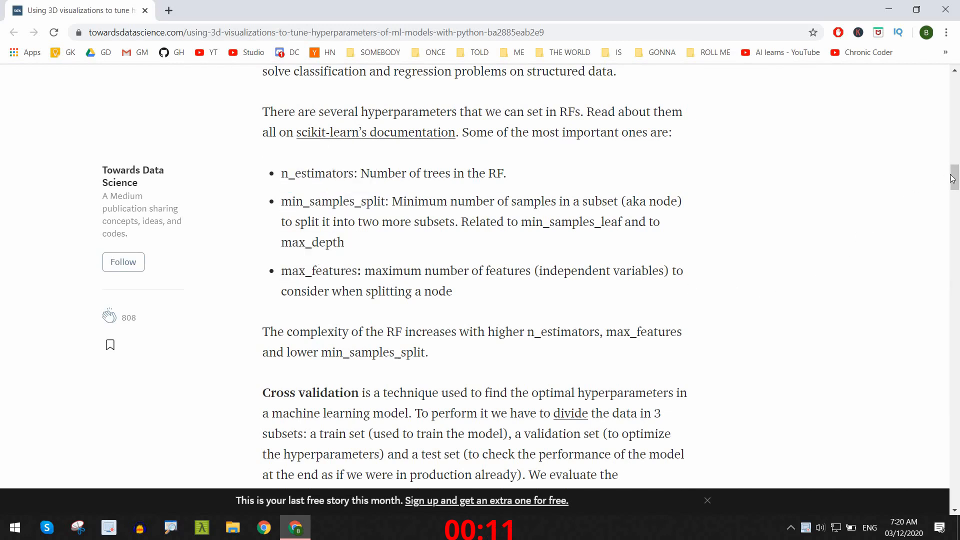
pyautogui.scroll(-3)
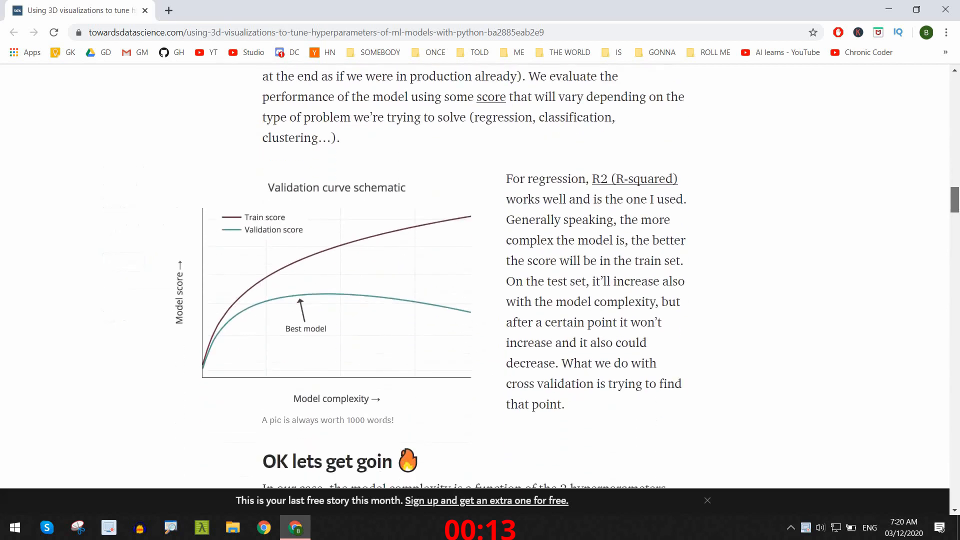
pyautogui.scroll(-3)
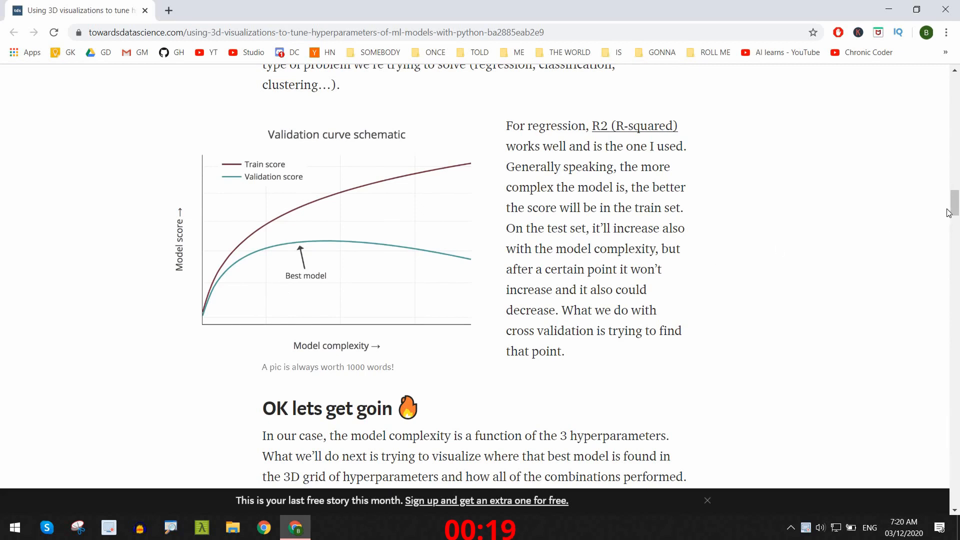
pyautogui.scroll(-3)
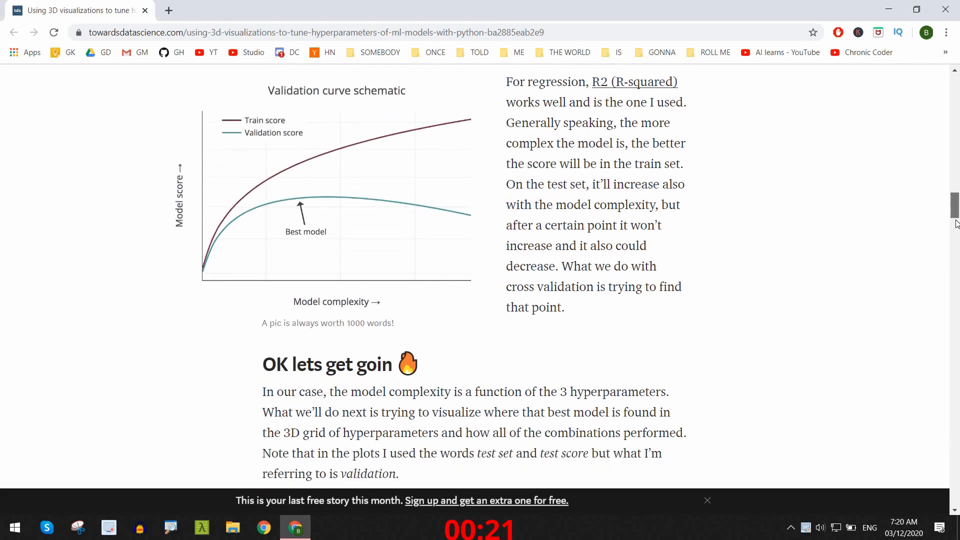
pyautogui.scroll(-3)
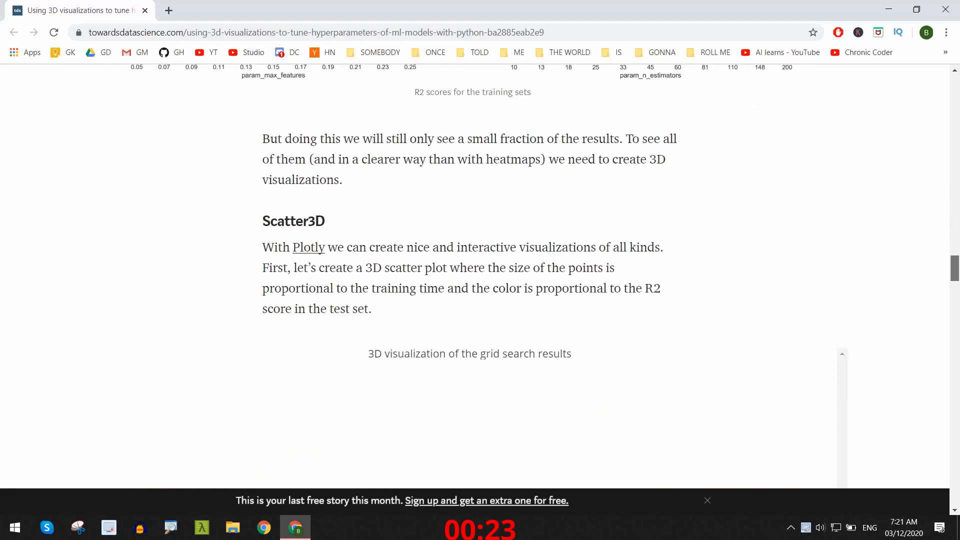
# Scroll down to the interactive 3D grid-search scatter plot.
pyautogui.scroll(-3)
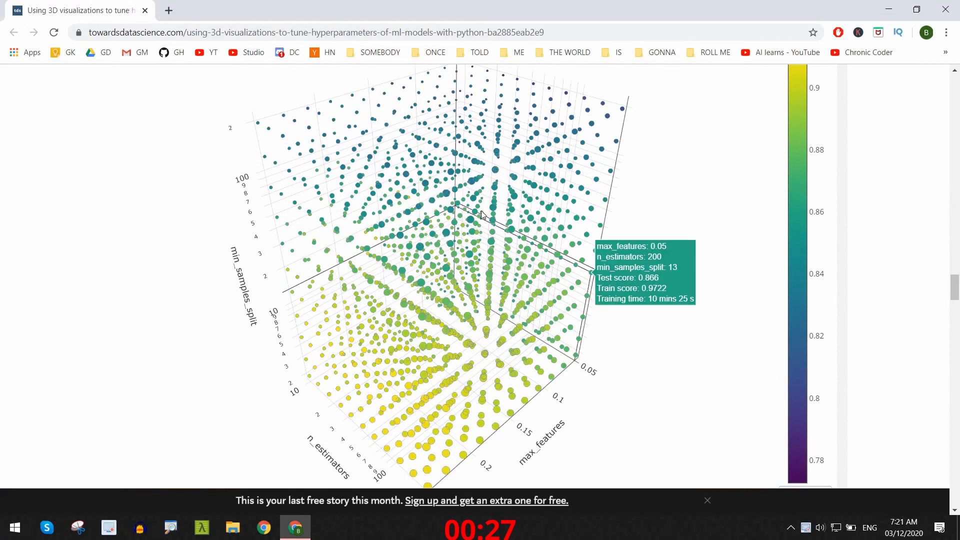
pyautogui.moveTo(425, 205)
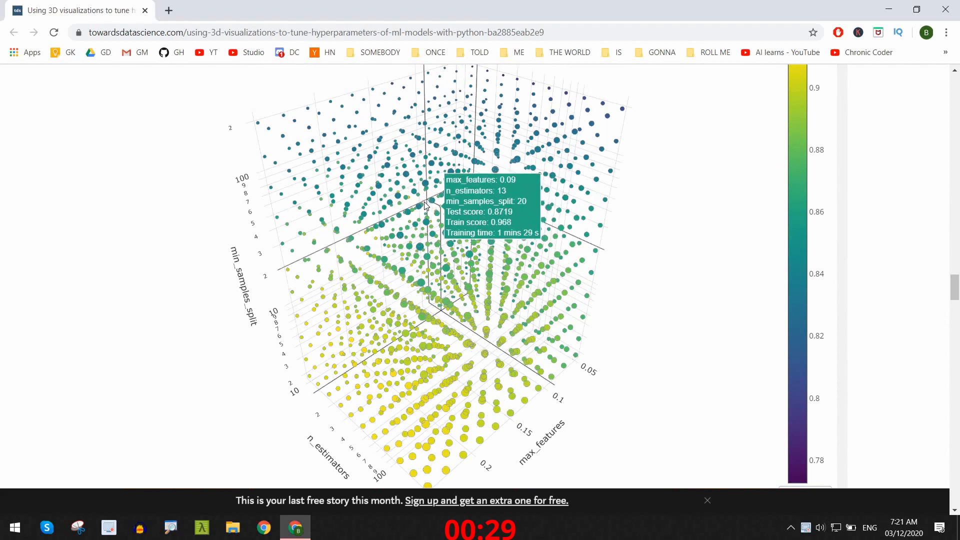
pyautogui.moveTo(368, 182)
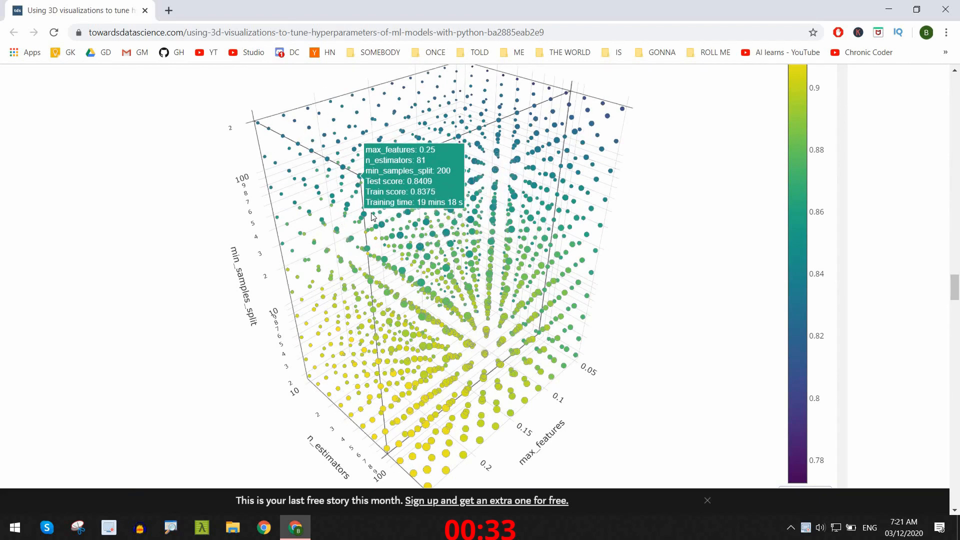
pyautogui.moveTo(444, 306)
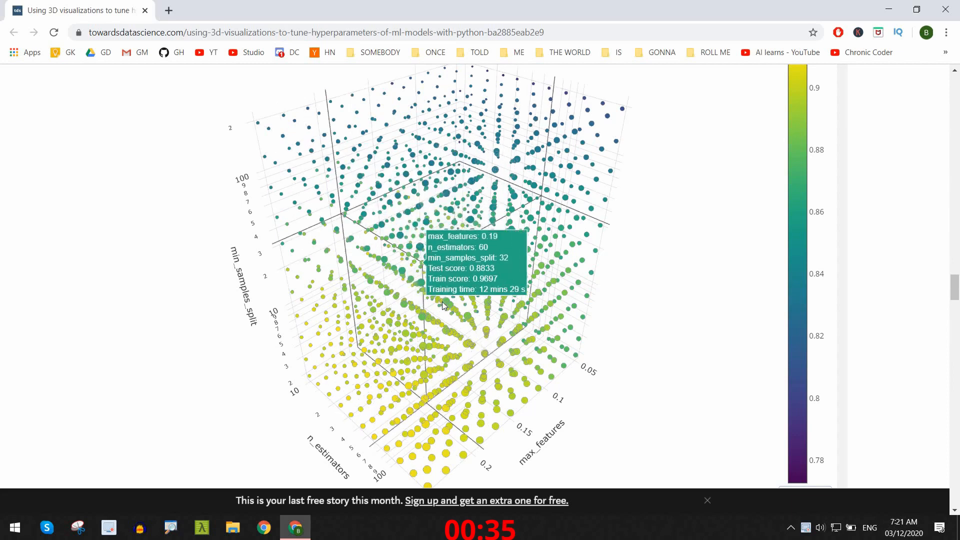
pyautogui.moveTo(477, 369)
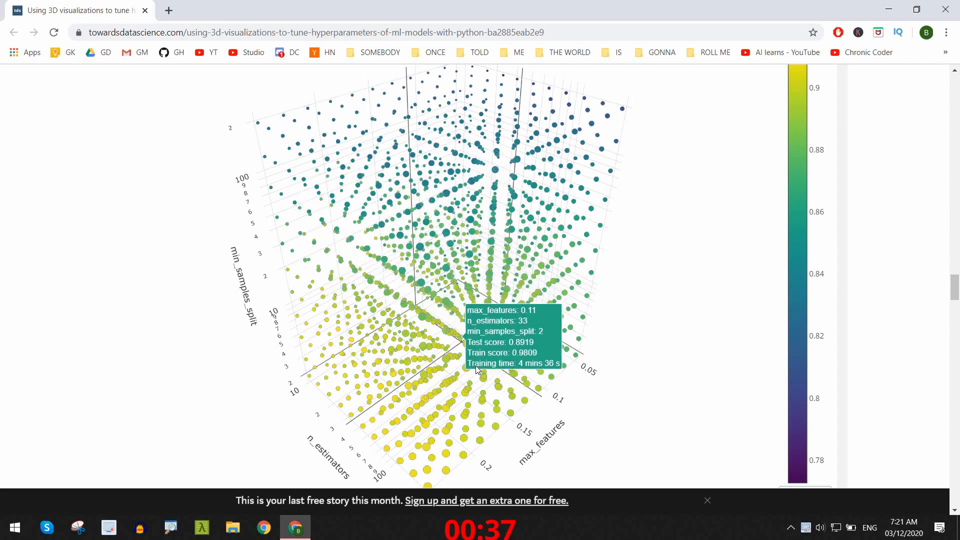
pyautogui.moveTo(477, 398)
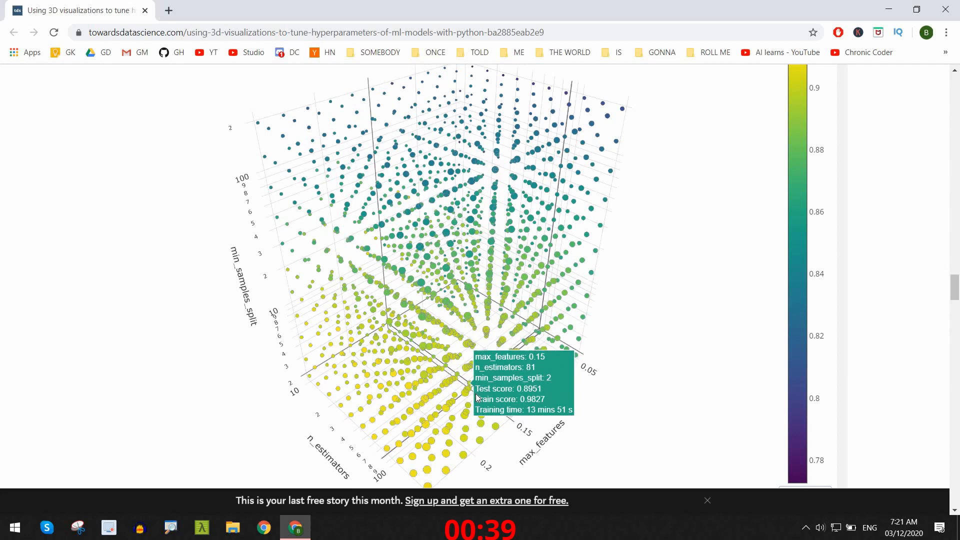
pyautogui.moveTo(481, 429)
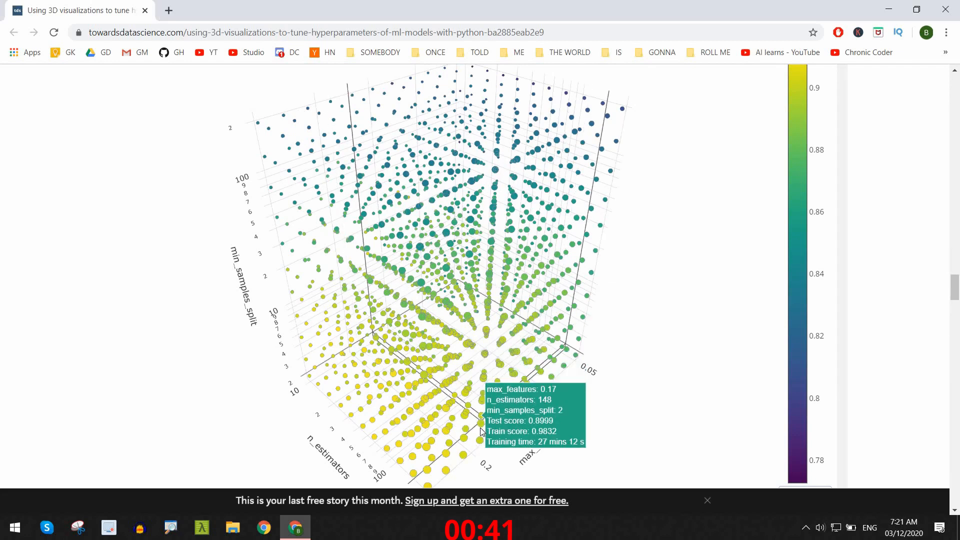
pyautogui.moveTo(480, 442)
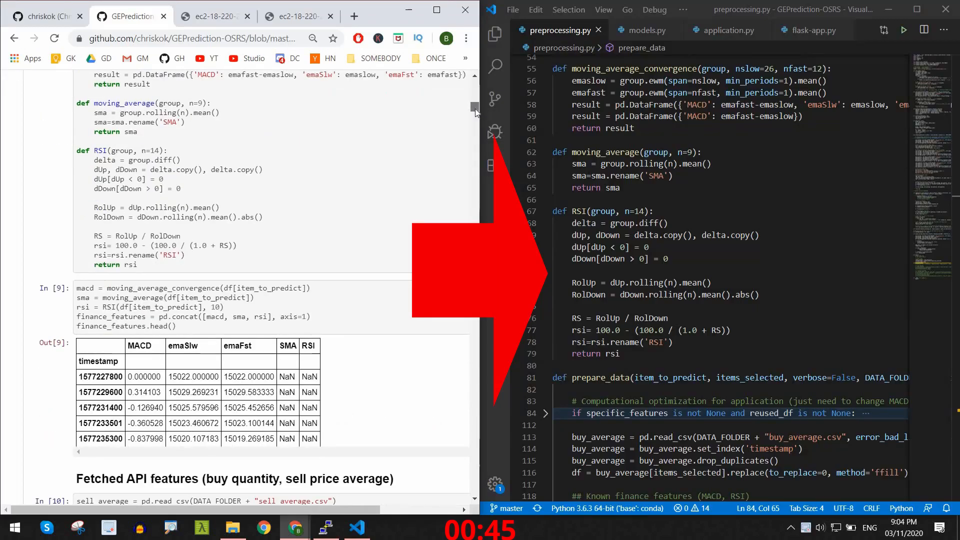
# Scroll through the notebook's feature code alongside preprocessing.py.
pyautogui.scroll(-3)
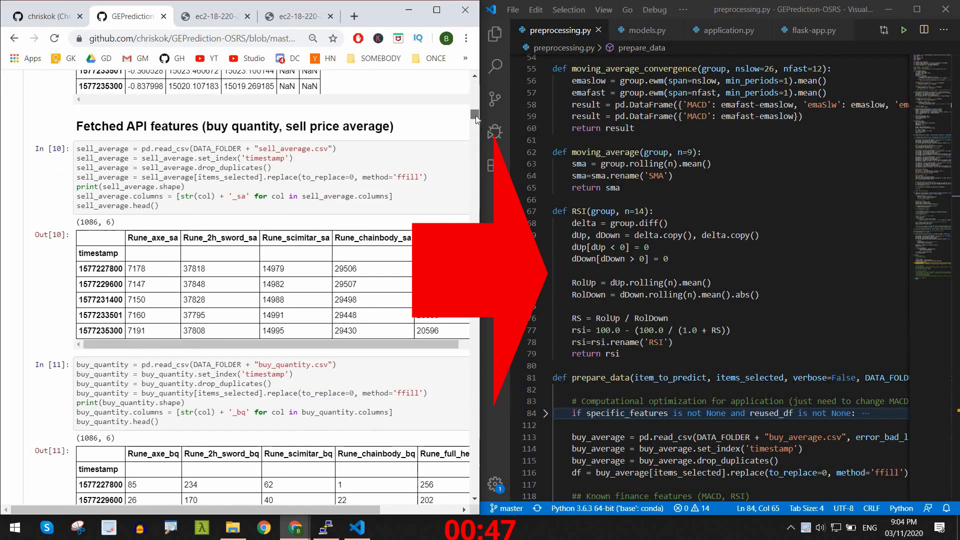
pyautogui.scroll(-3)
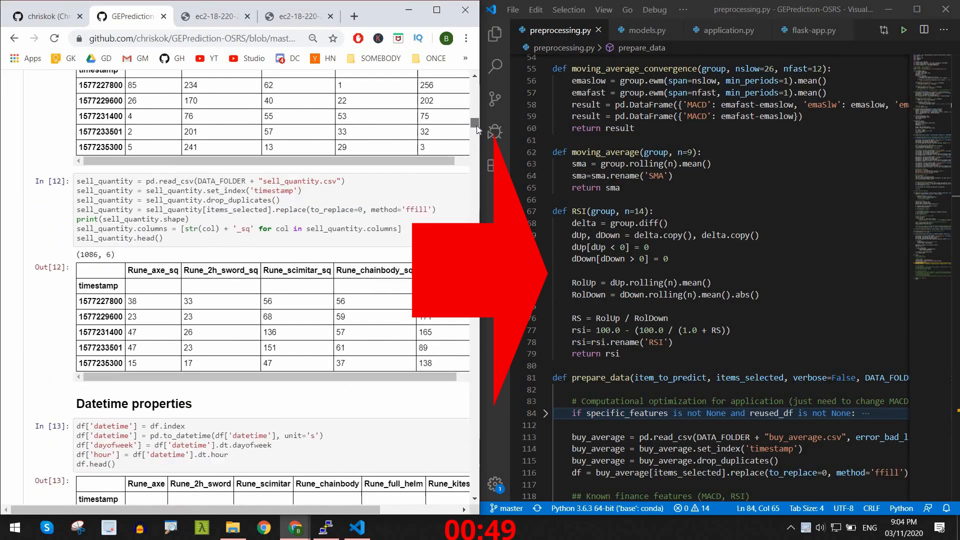
pyautogui.scroll(-3)
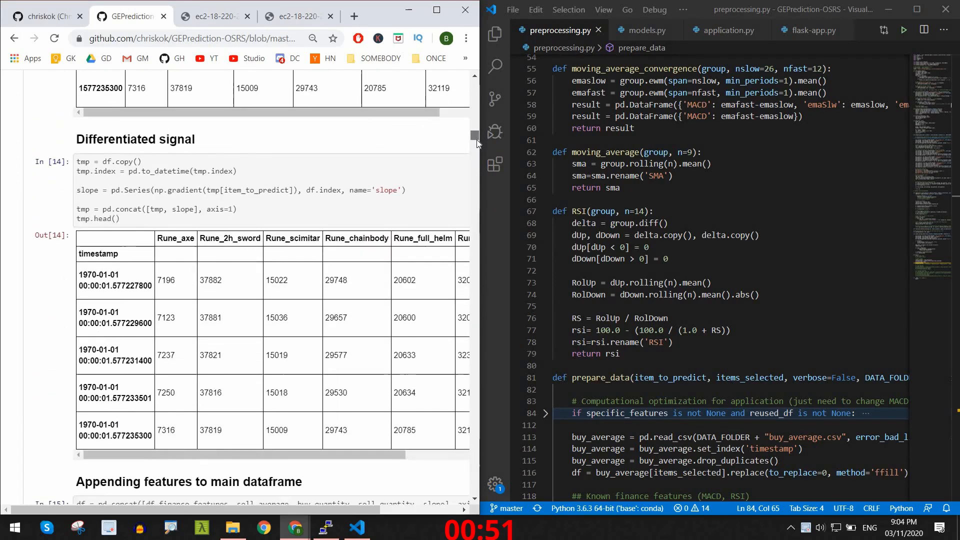
pyautogui.scroll(-3)
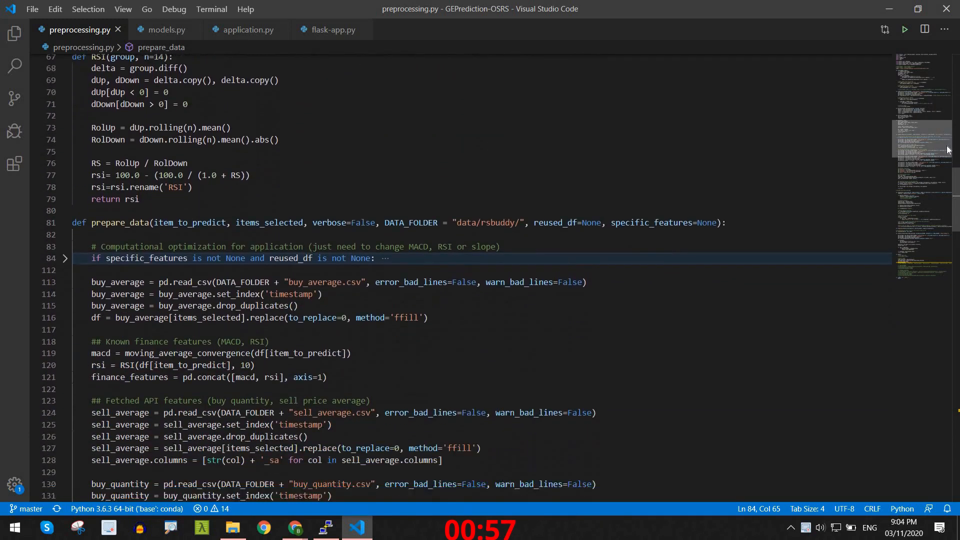
# Review models.py's hyperparameter tuning functions, then show application.py's model-loading code.
pyautogui.click(166, 29)
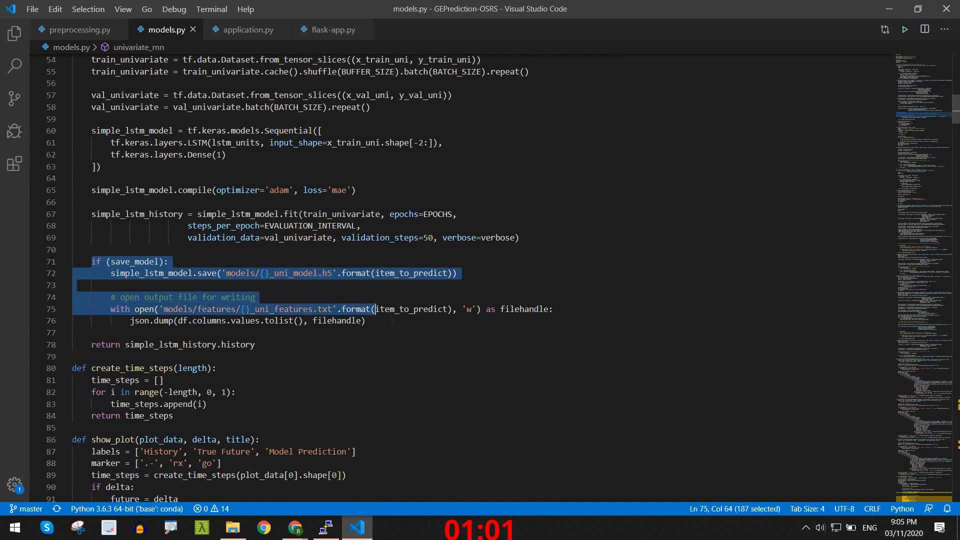
pyautogui.click(365, 320)
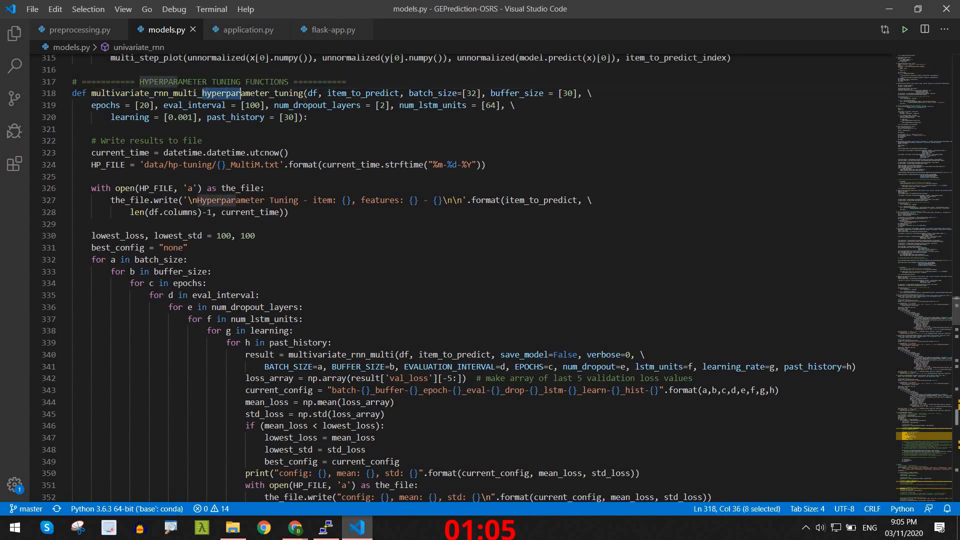
pyautogui.click(247, 30)
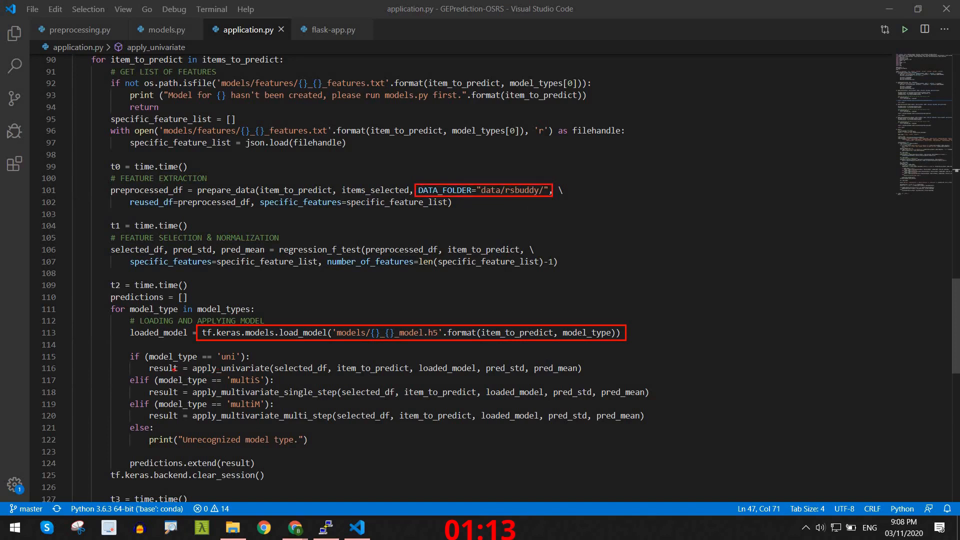
# Review models.py's tuning search and model configs, then show preprocessing.py's item_selection.
pyautogui.doubleClick(234, 368)
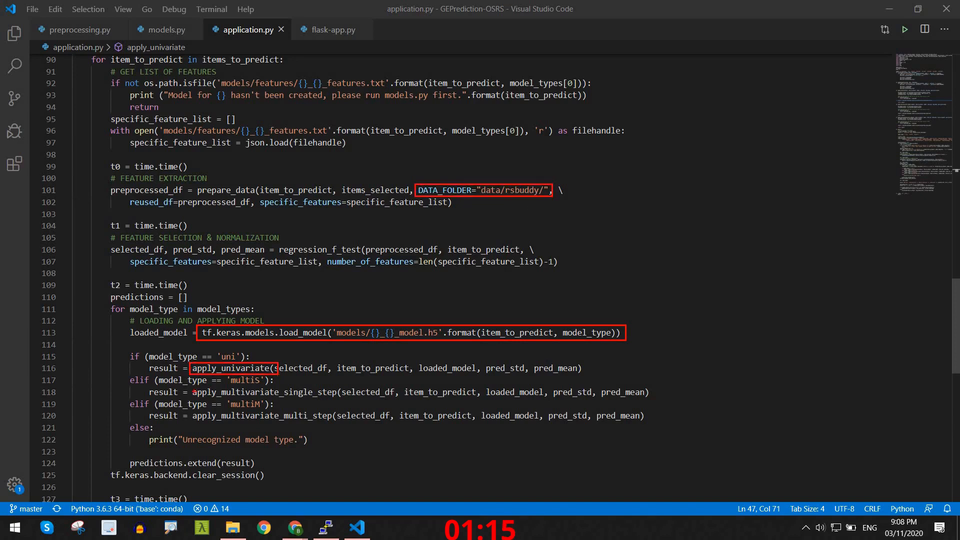
pyautogui.click(165, 30)
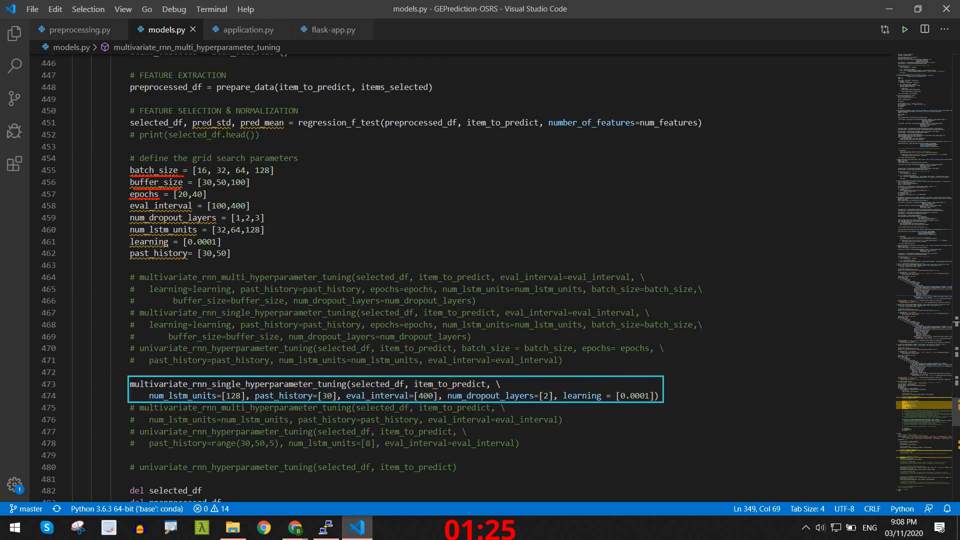
pyautogui.scroll(3)
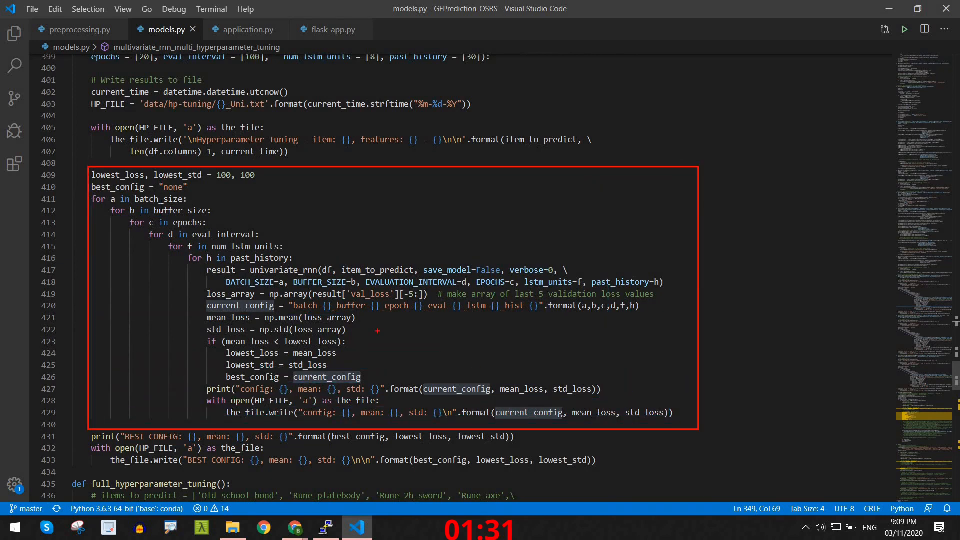
pyautogui.scroll(-3)
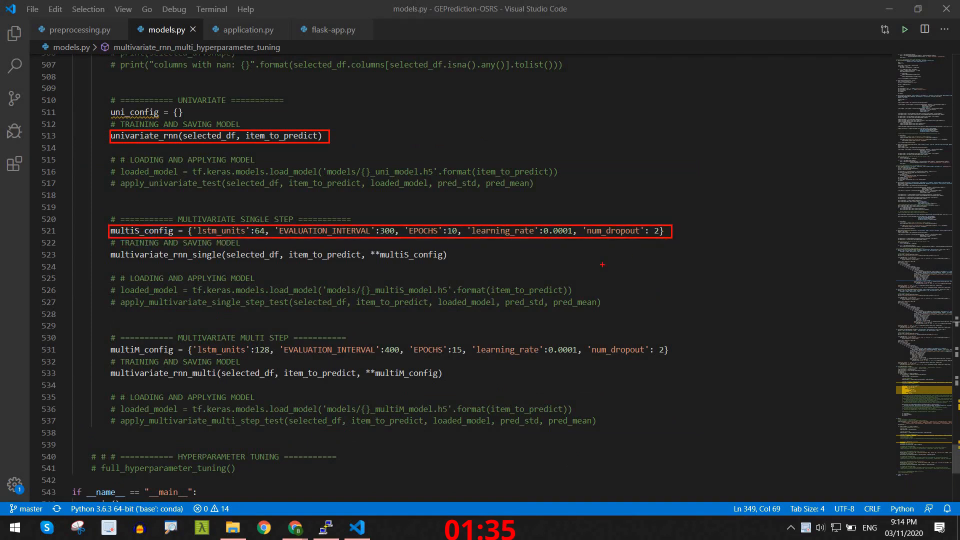
pyautogui.moveTo(373, 262)
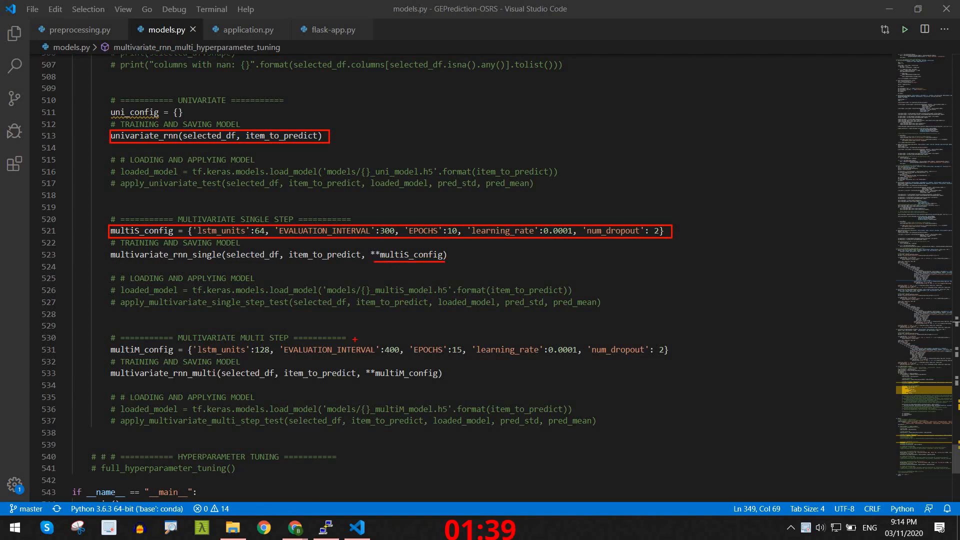
pyautogui.click(79, 30)
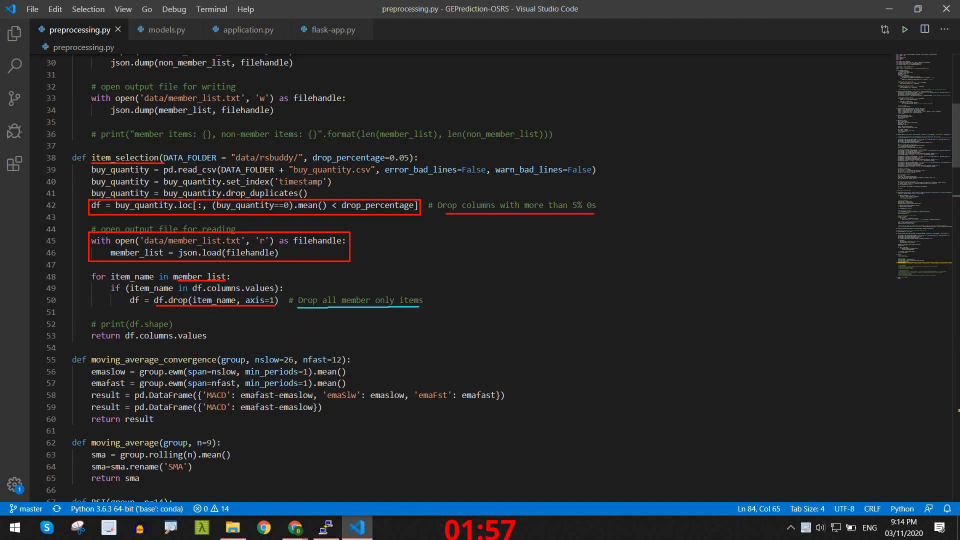
# In the PuTTY server session, print Old_school_bond predictions and run crontab.
pyautogui.click(325, 527)
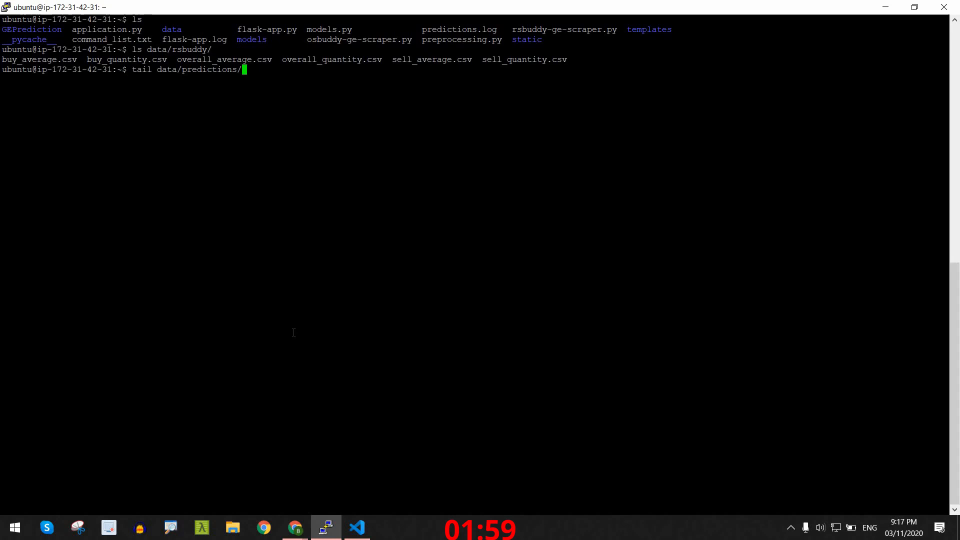
pyautogui.write('Old_school_bond.csv')
pyautogui.press('Return')
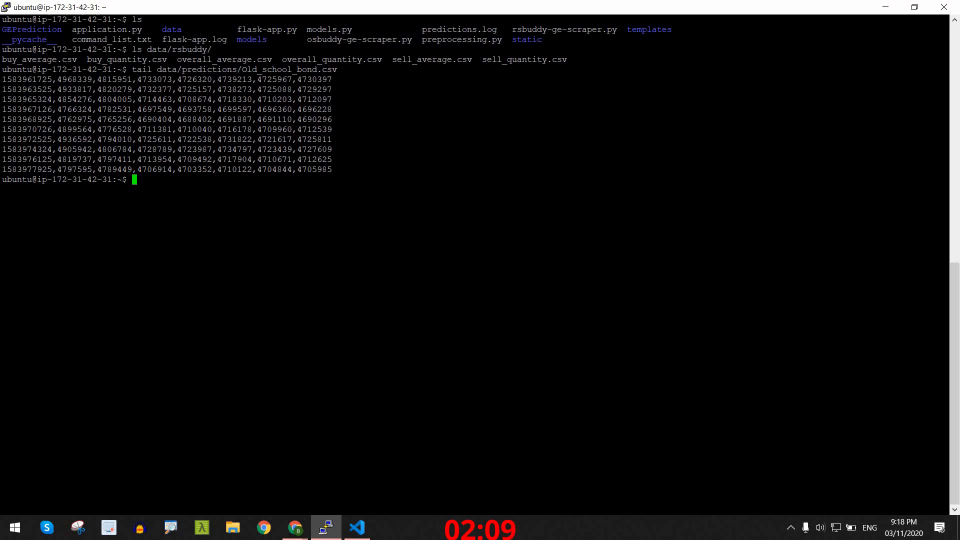
pyautogui.moveTo(681, 310)
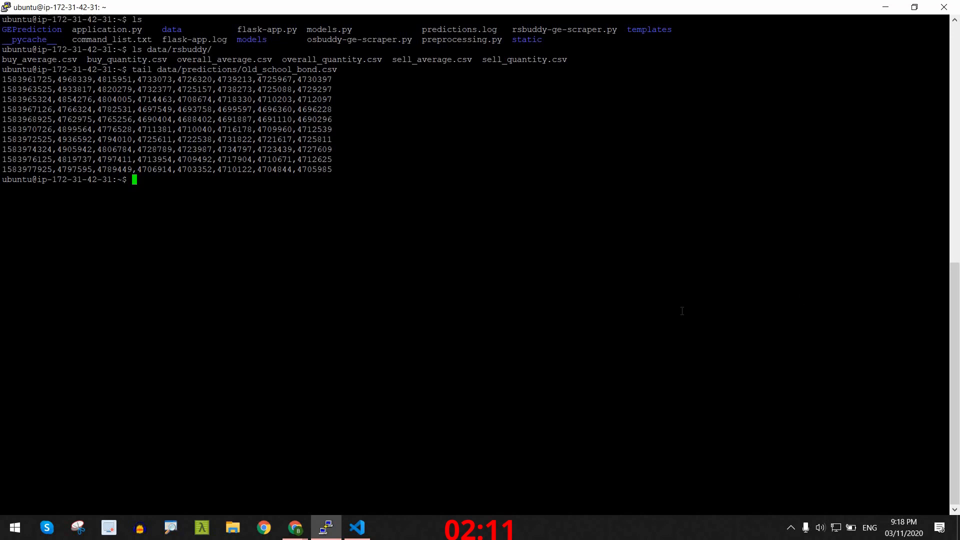
pyautogui.write('c')
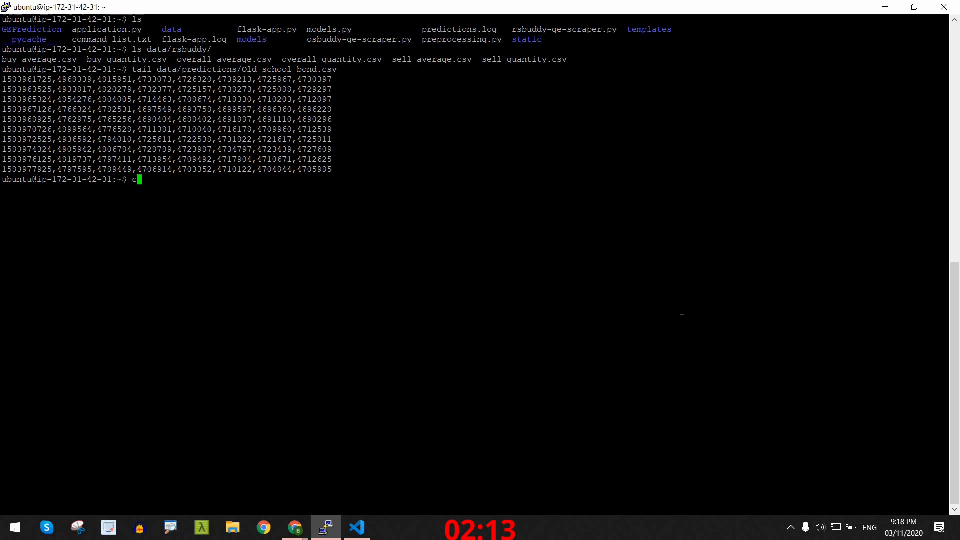
pyautogui.write('rontab')
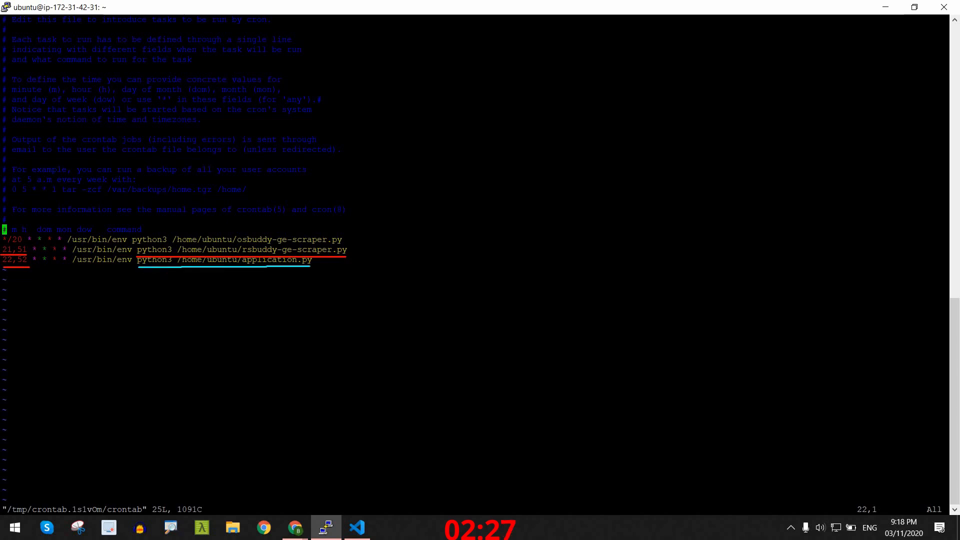
pyautogui.moveTo(311, 298)
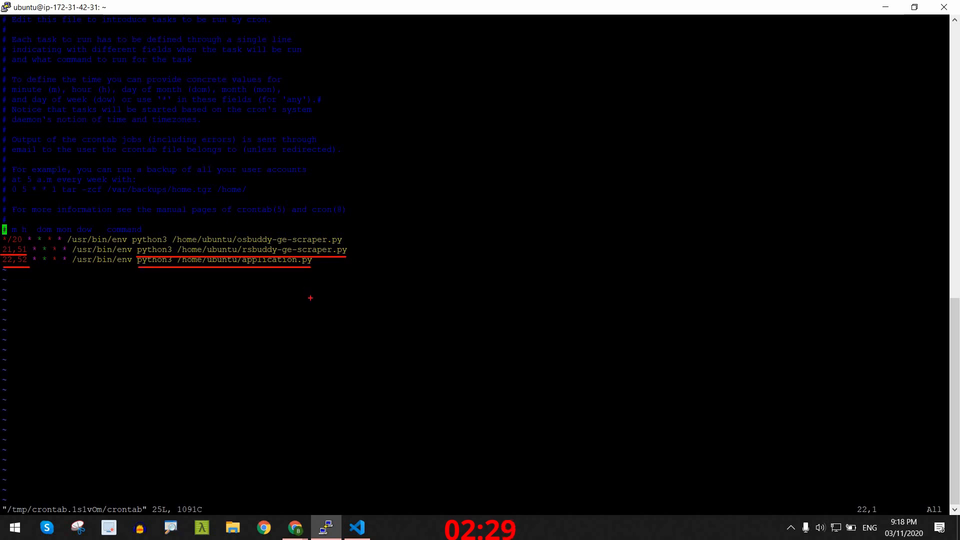
pyautogui.moveTo(366, 306)
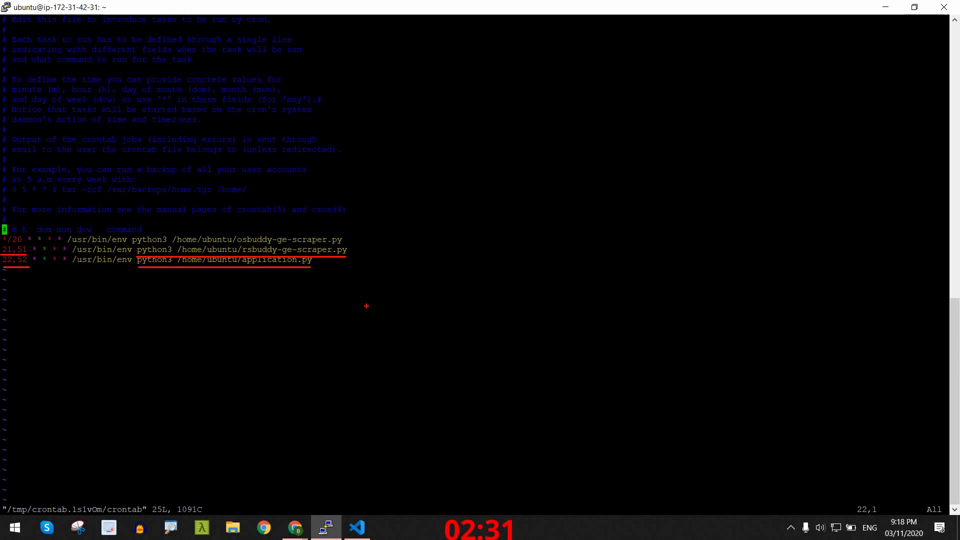
# Scroll through flask-app.py's suggest and API routes.
pyautogui.click(356, 527)
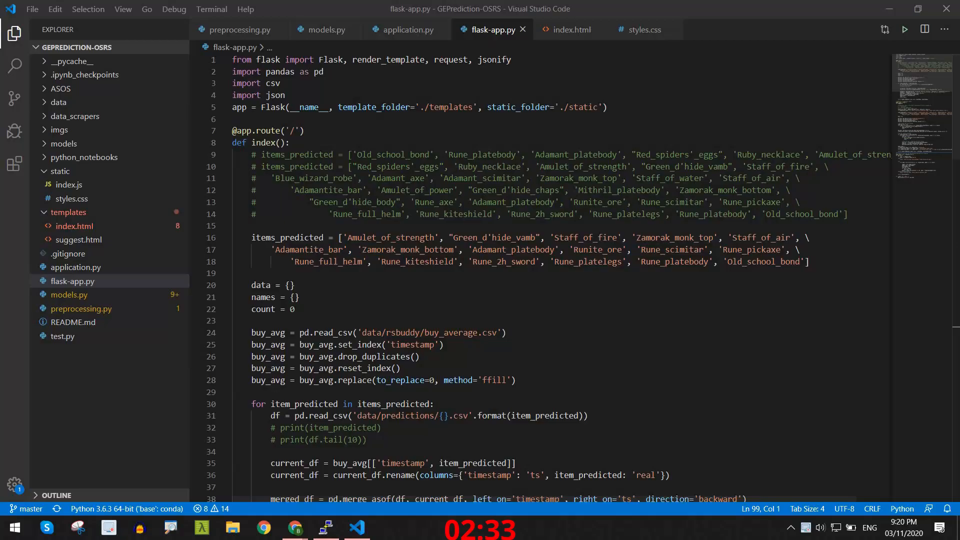
pyautogui.scroll(-3)
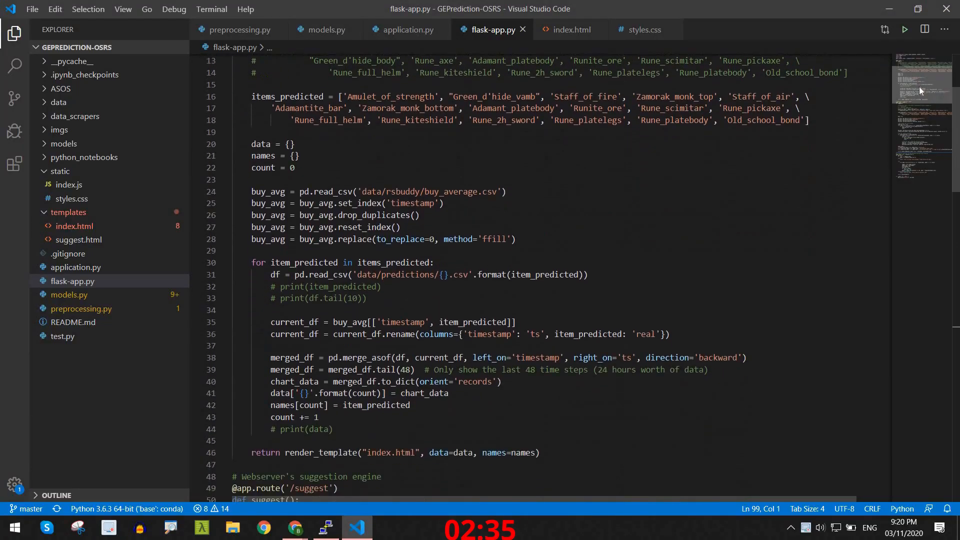
pyautogui.scroll(-3)
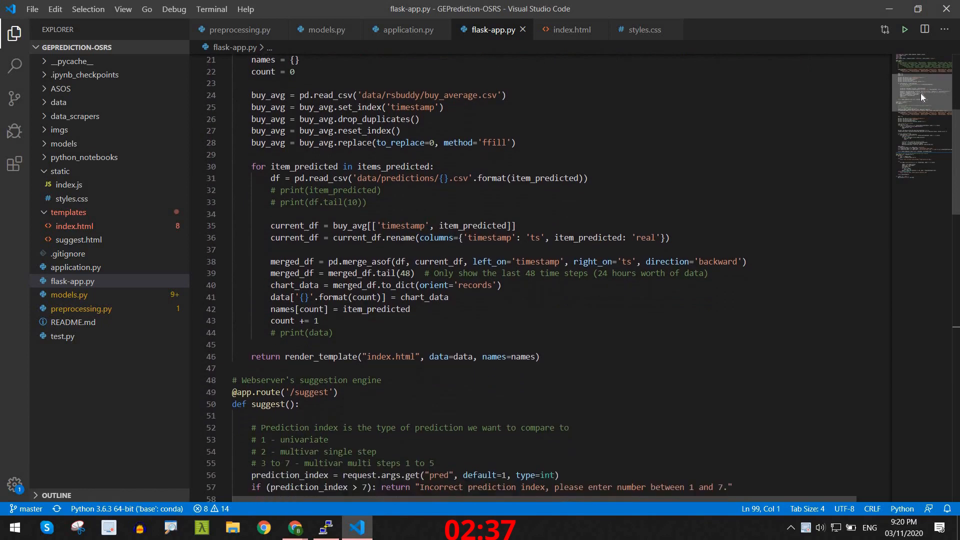
pyautogui.scroll(-3)
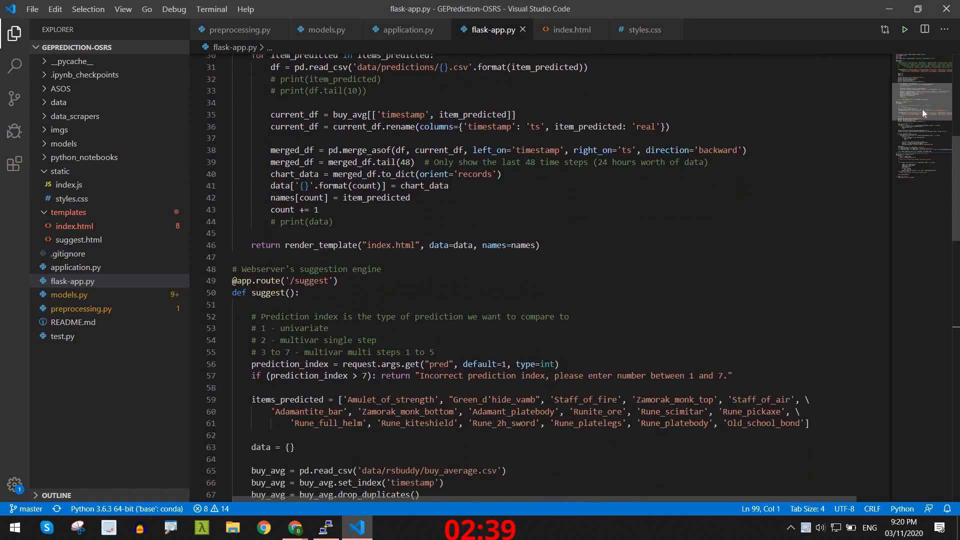
pyautogui.scroll(-3)
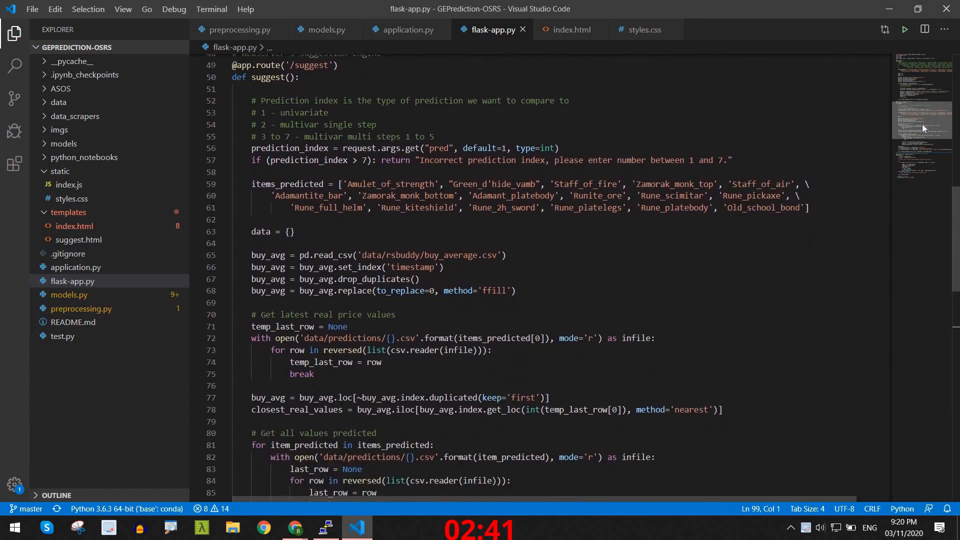
pyautogui.scroll(-3)
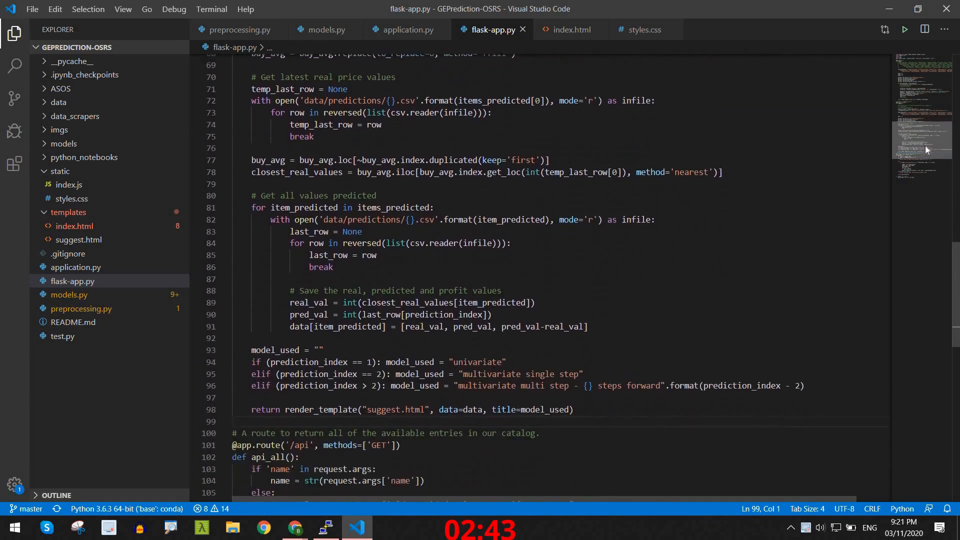
pyautogui.scroll(-3)
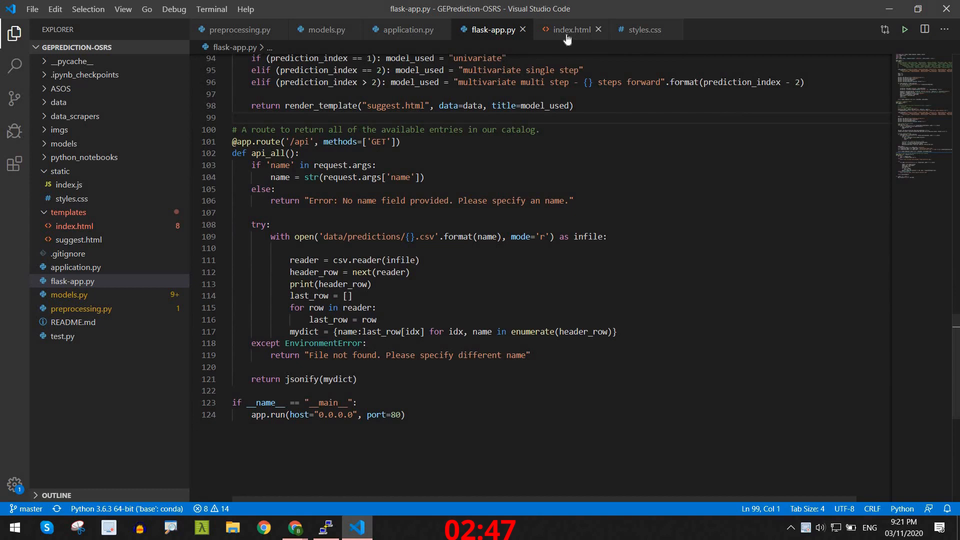
# Show index.html's D3 prediction-line chart code.
pyautogui.click(569, 29)
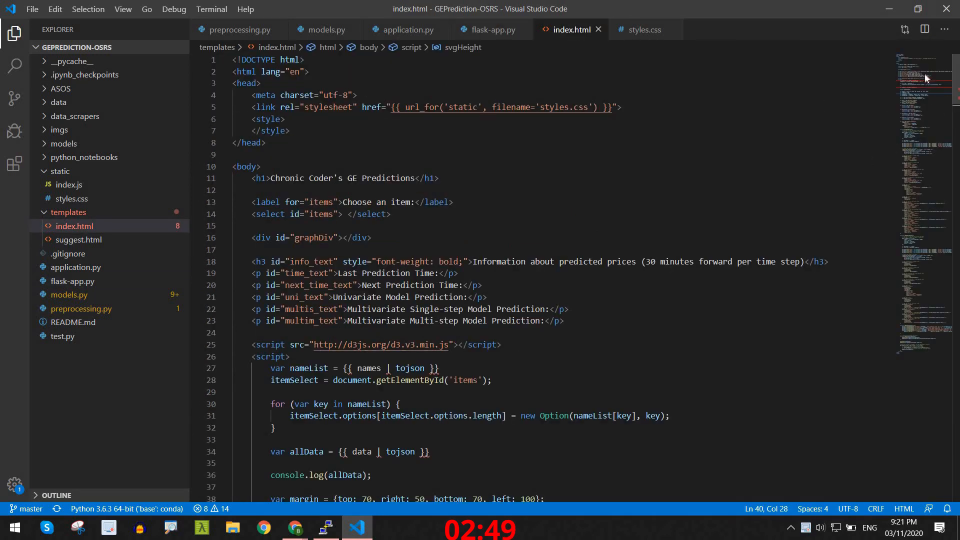
pyautogui.scroll(-3)
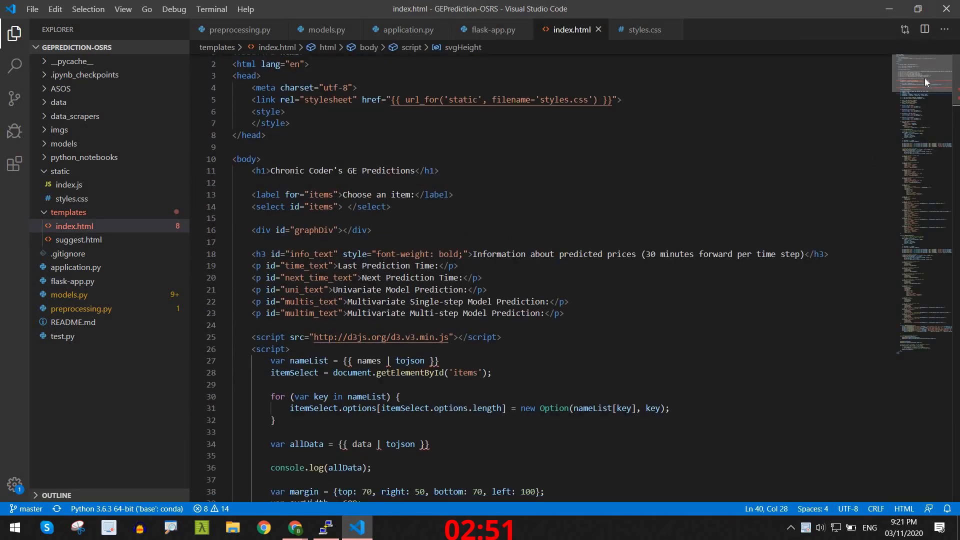
pyautogui.scroll(-3)
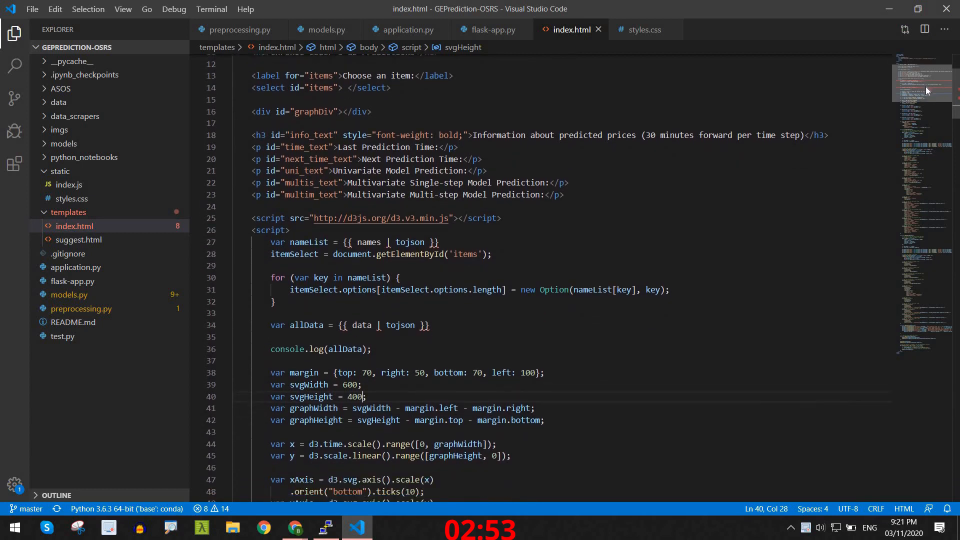
pyautogui.scroll(-3)
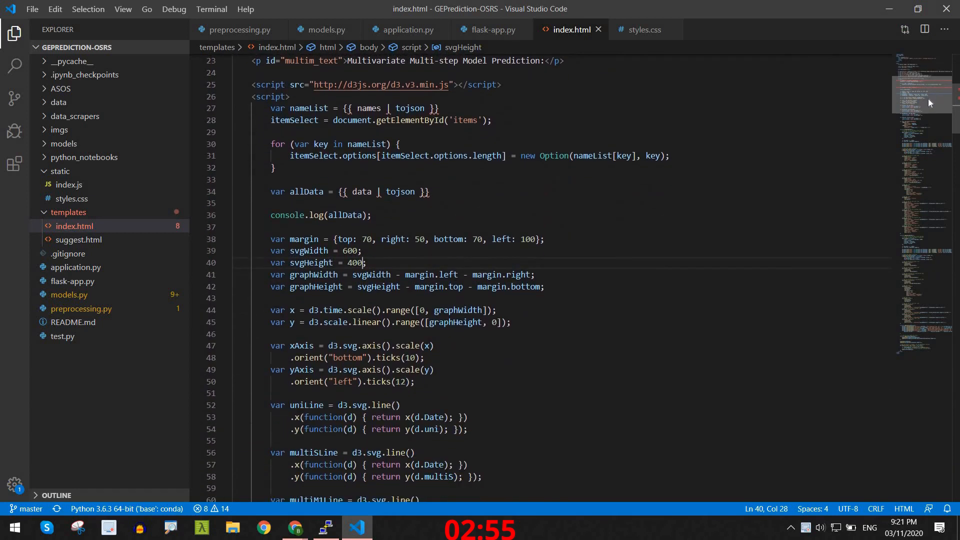
pyautogui.scroll(-3)
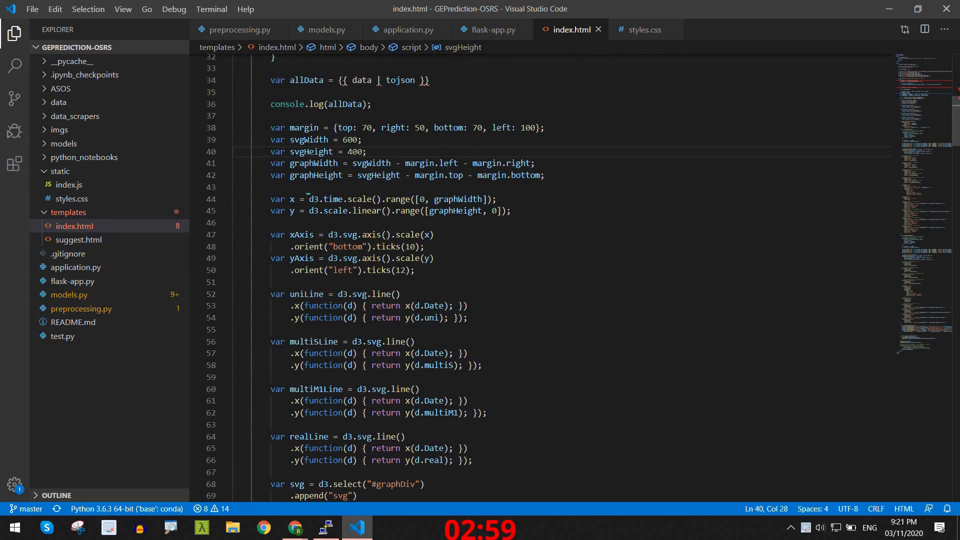
# On the live GE Predictions site, type 2000 into the investment amount field.
pyautogui.click(262, 527)
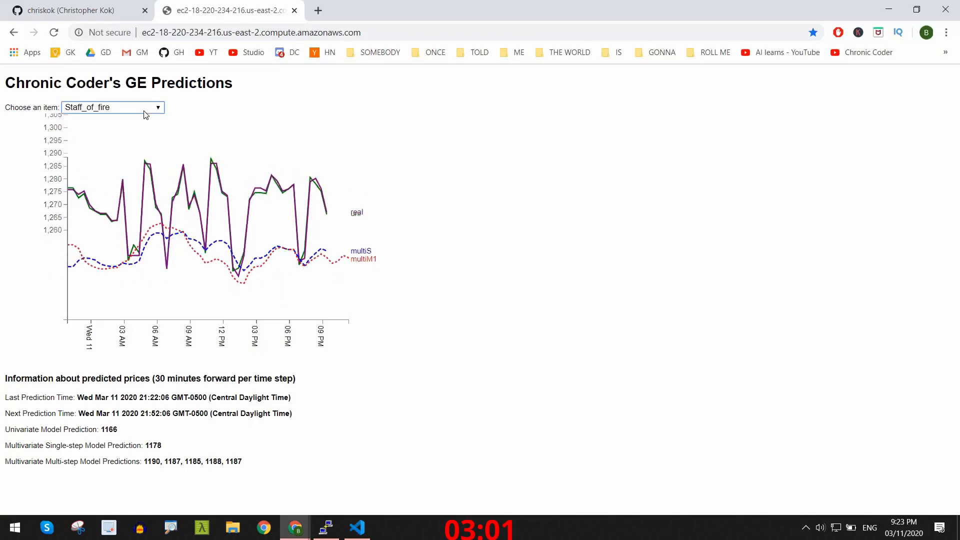
pyautogui.click(113, 107)
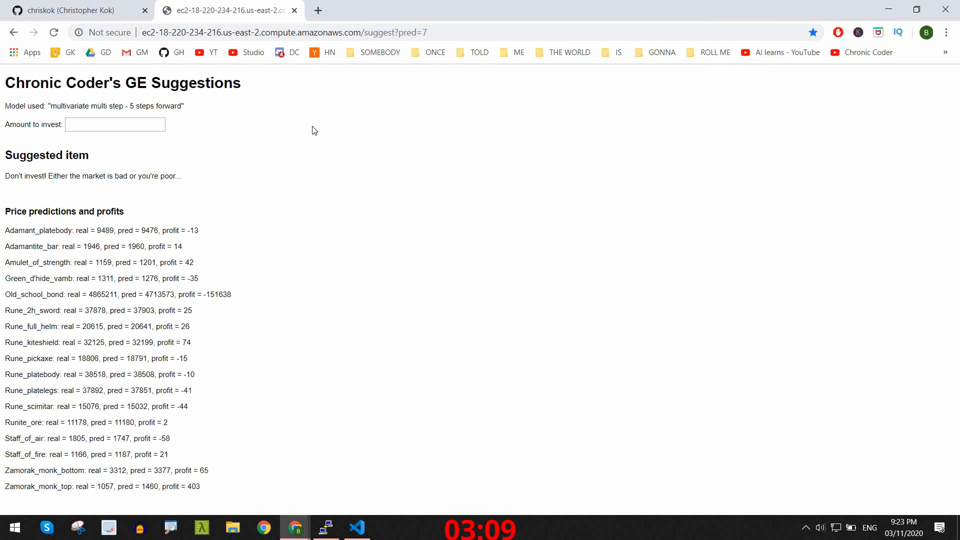
pyautogui.write('20')
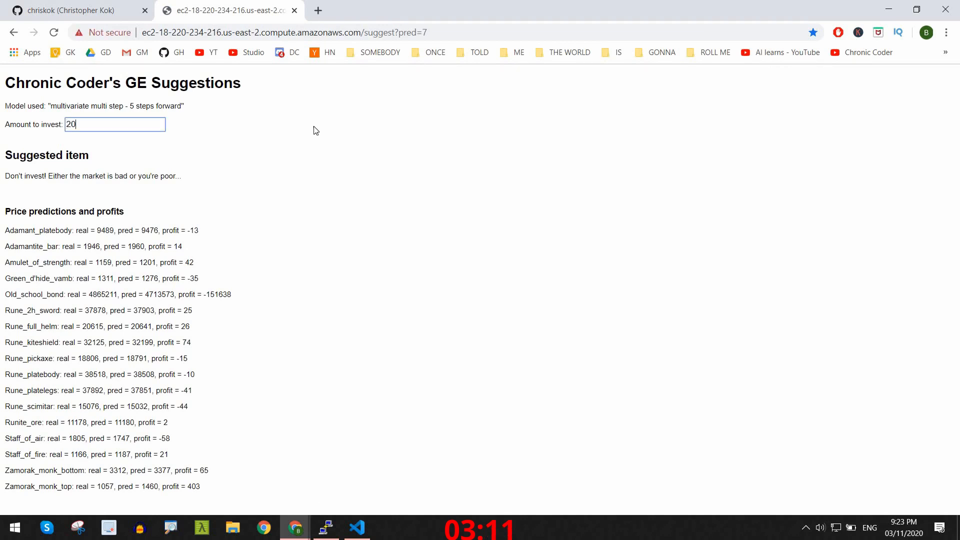
pyautogui.write('0000')
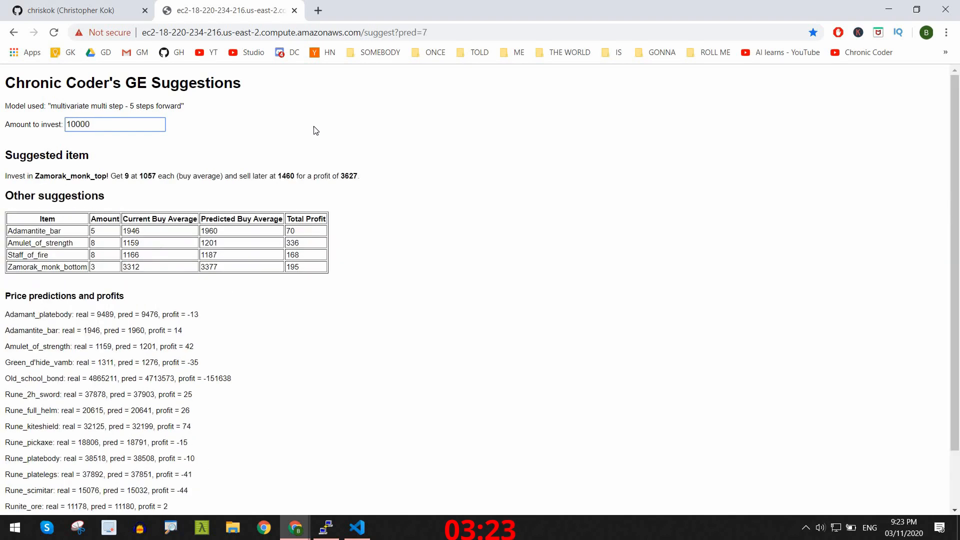
pyautogui.moveTo(374, 137)
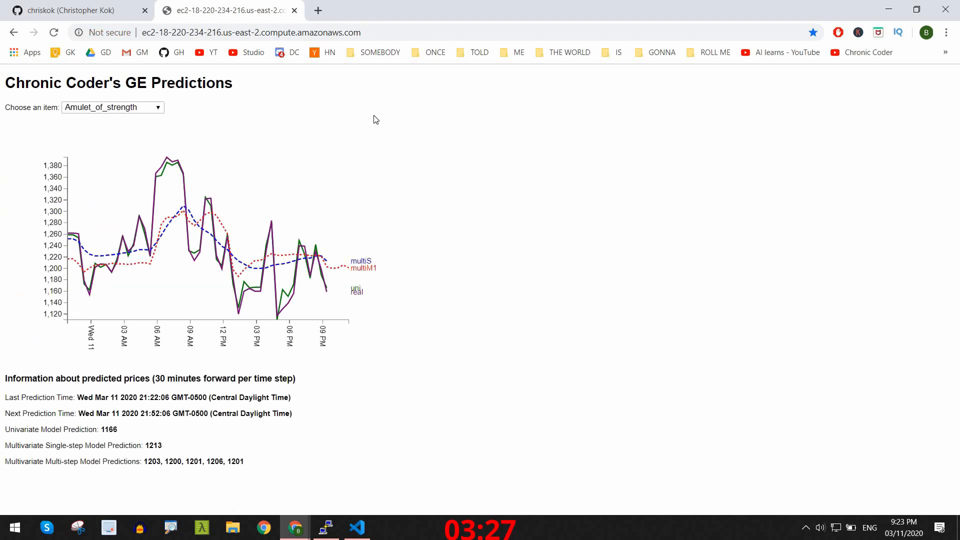
pyautogui.moveTo(145, 108)
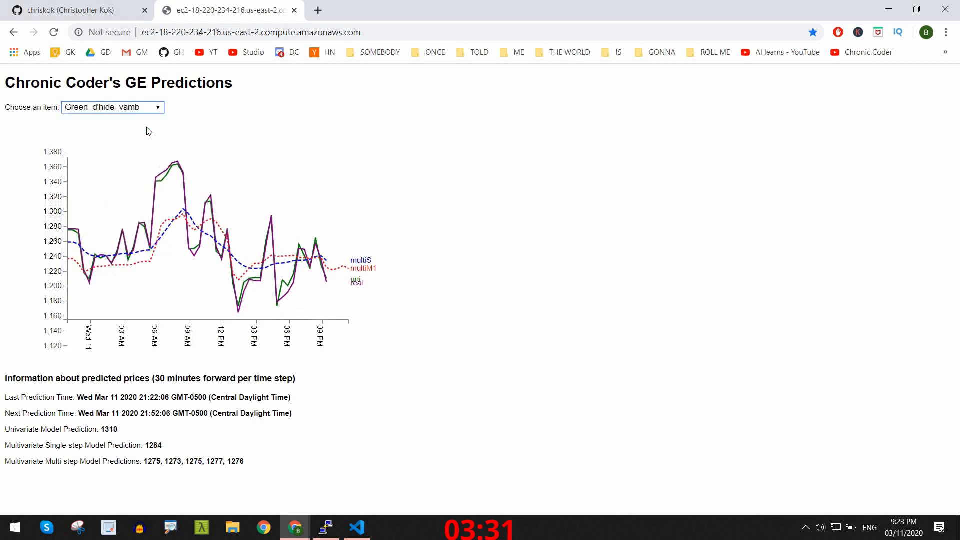
# Pick Staff_of_air from the 'Choose an item' dropdown to redraw its prediction chart.
pyautogui.click(112, 107)
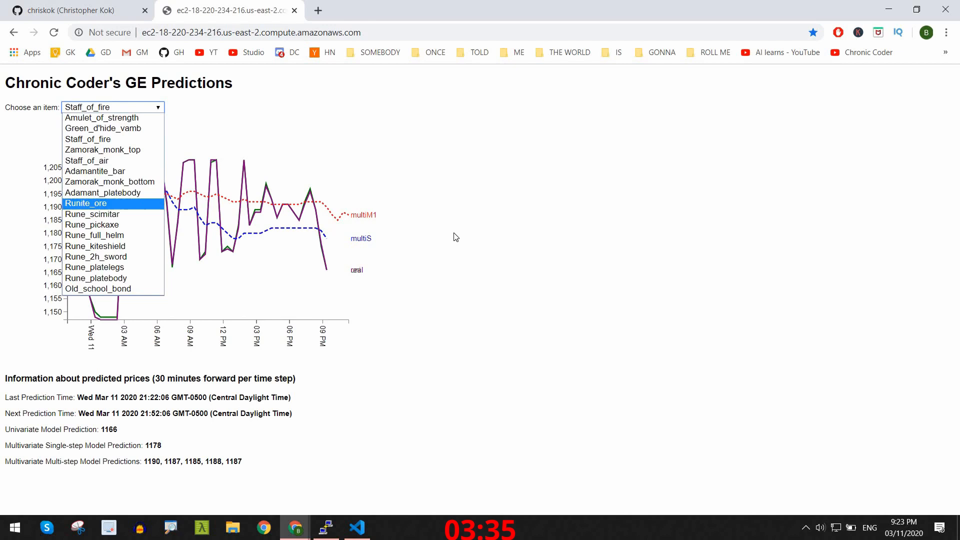
pyautogui.click(85, 203)
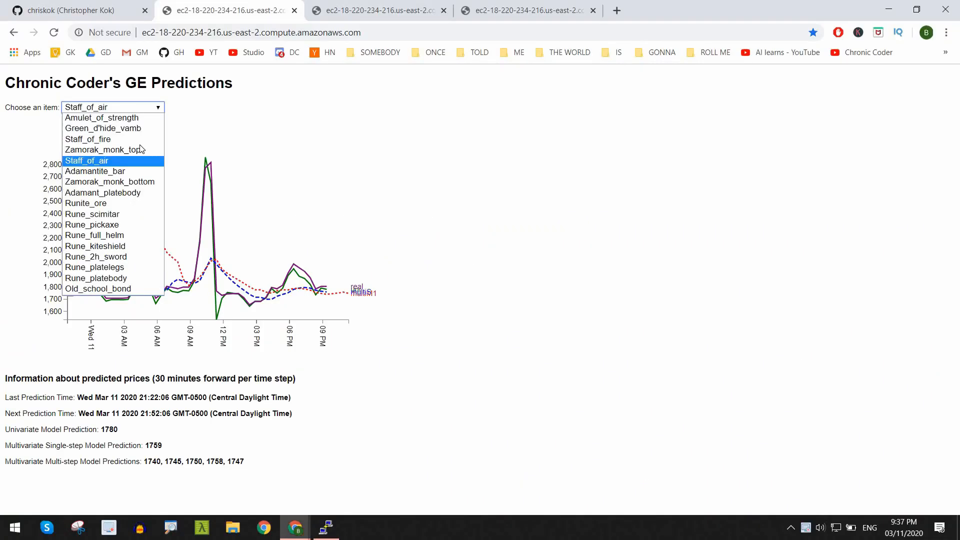
# Chart the Staff_of_fire and Runite_ore forecasts, then switch to the GE Suggestions tab.
pyautogui.click(87, 139)
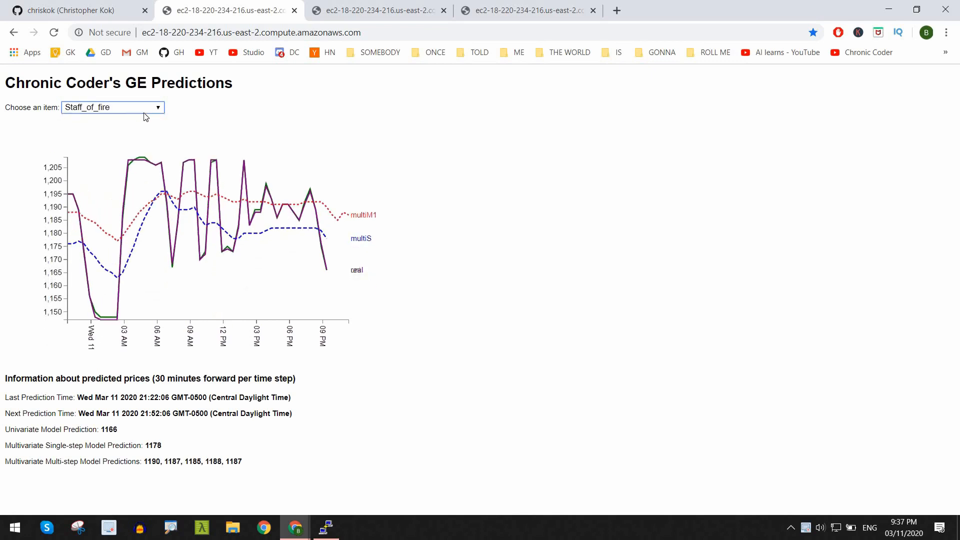
pyautogui.click(112, 107)
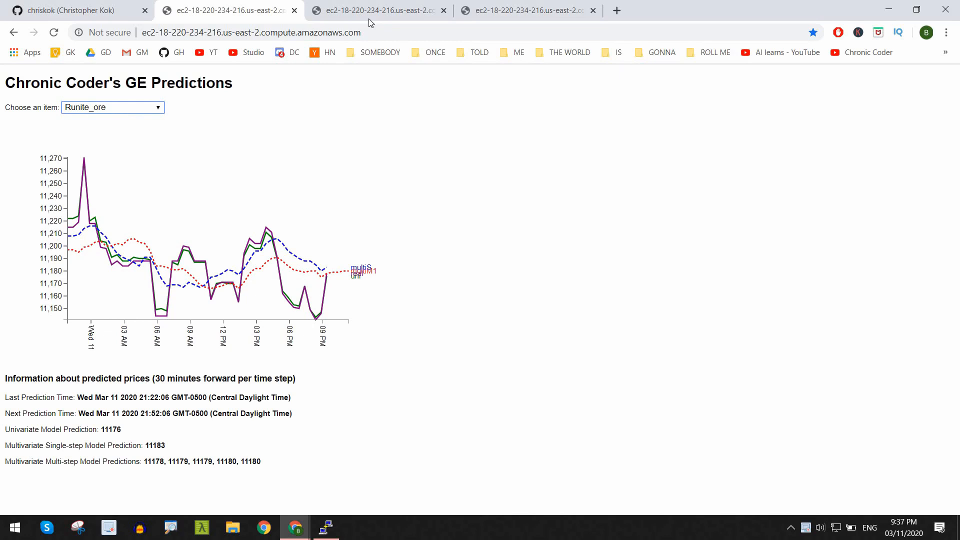
pyautogui.click(378, 11)
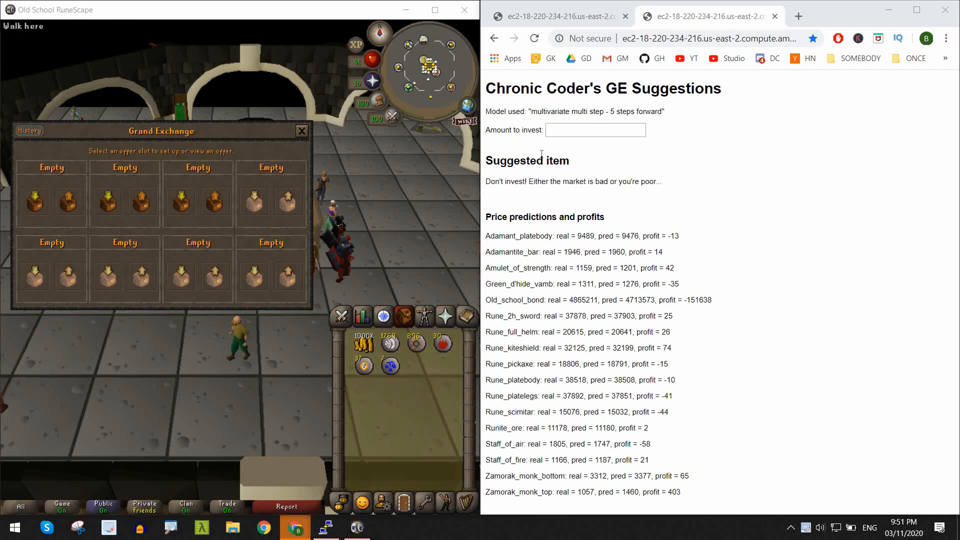
# Enter 500000 as the amount to invest and select the suggested Zamorak_monk_top.
pyautogui.click(594, 130)
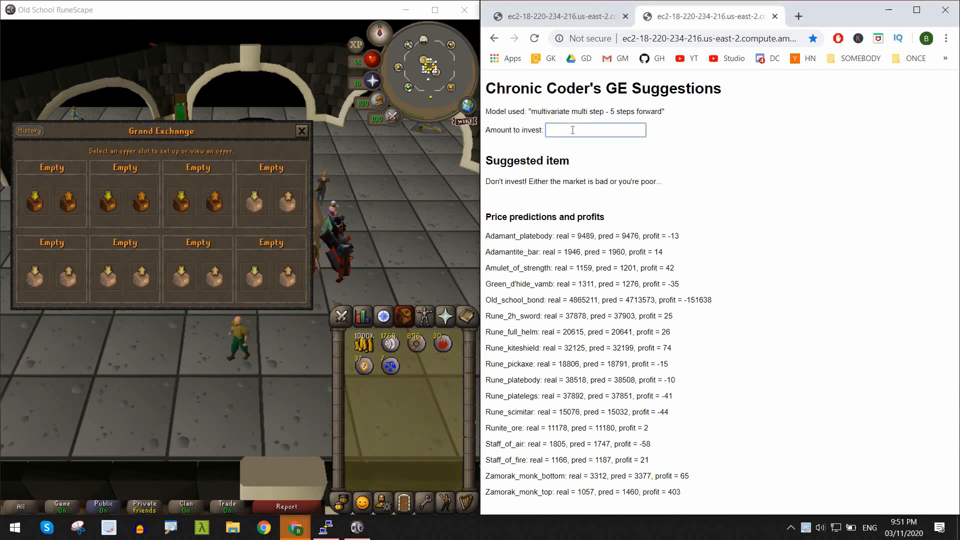
pyautogui.write('500000')
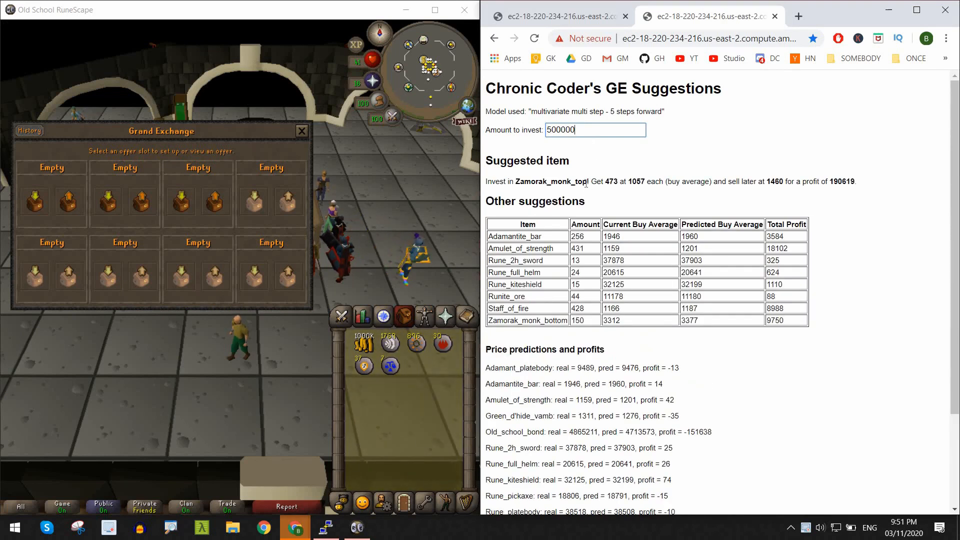
pyautogui.doubleClick(548, 181)
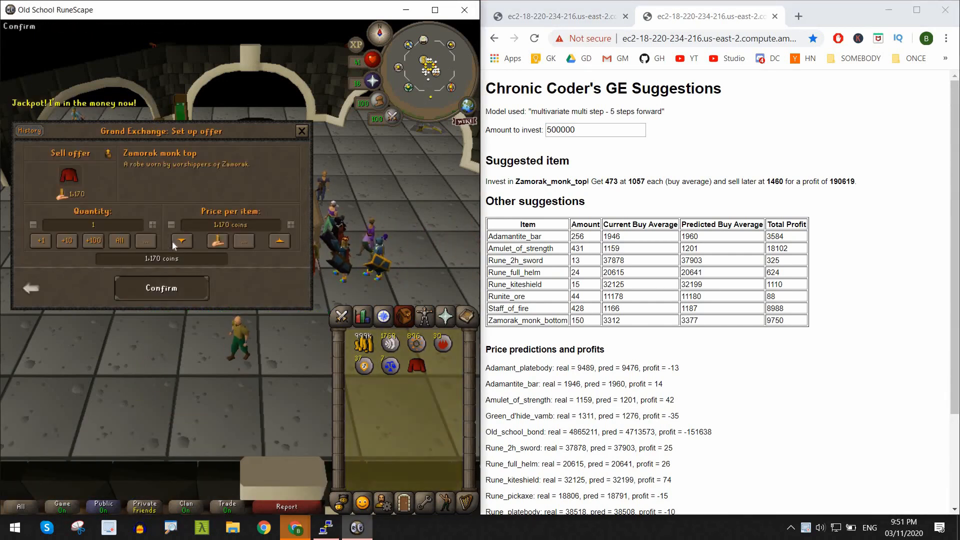
# Place single-item Grand Exchange offers and collect the bought Adamantite bar.
pyautogui.click(161, 288)
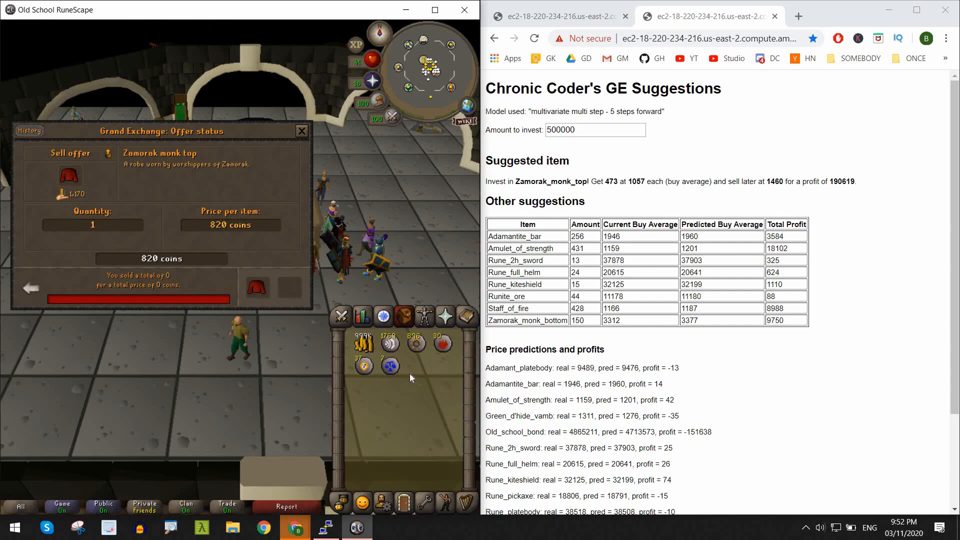
pyautogui.click(30, 288)
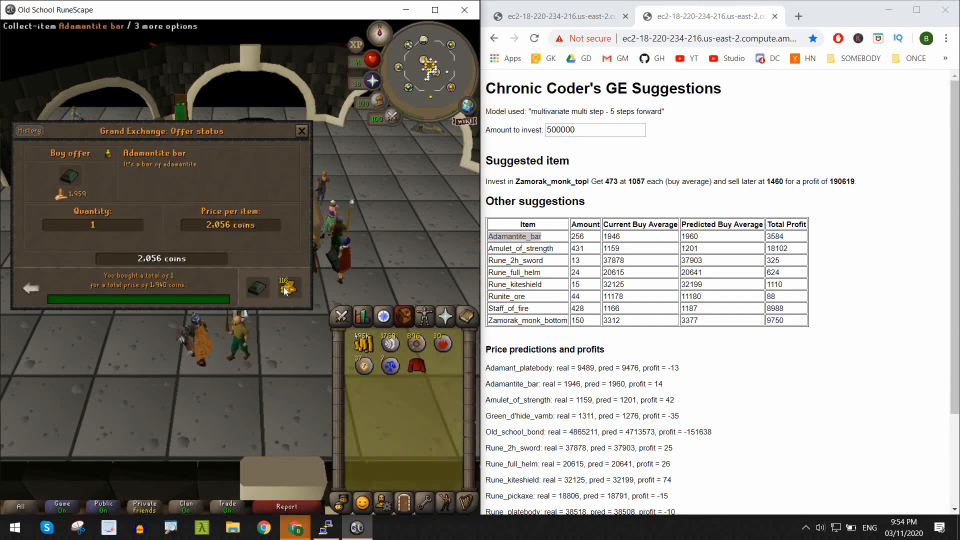
pyautogui.click(28, 131)
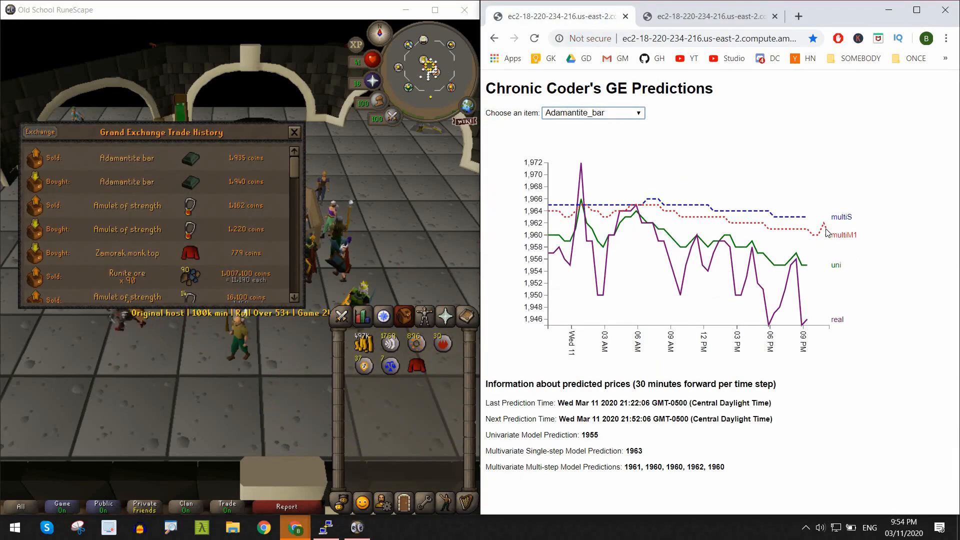
# Place the Adamantite bar buy offer for 250 at 1,945 coins and collect the bars.
pyautogui.click(704, 16)
pyautogui.write('1945')
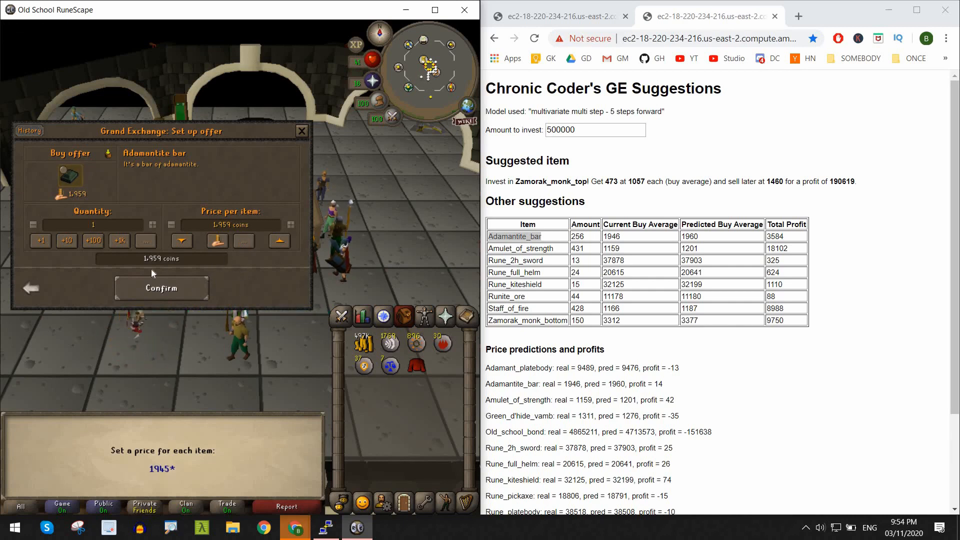
pyautogui.click(181, 240)
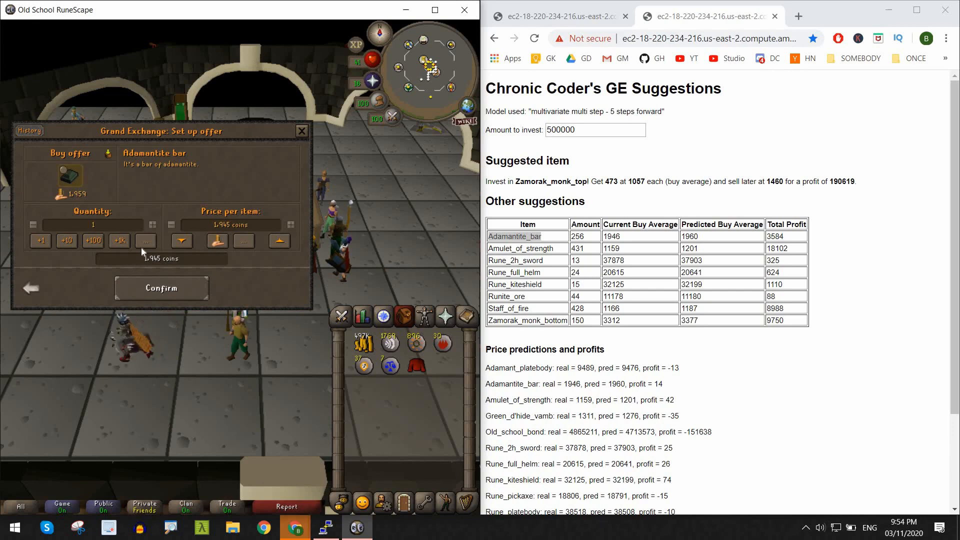
pyautogui.click(146, 240)
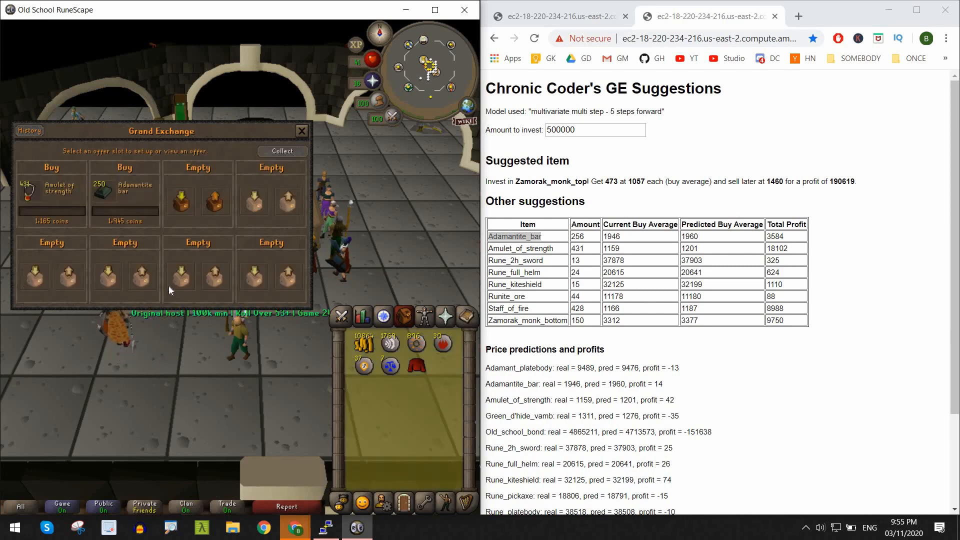
pyautogui.moveTo(98, 211)
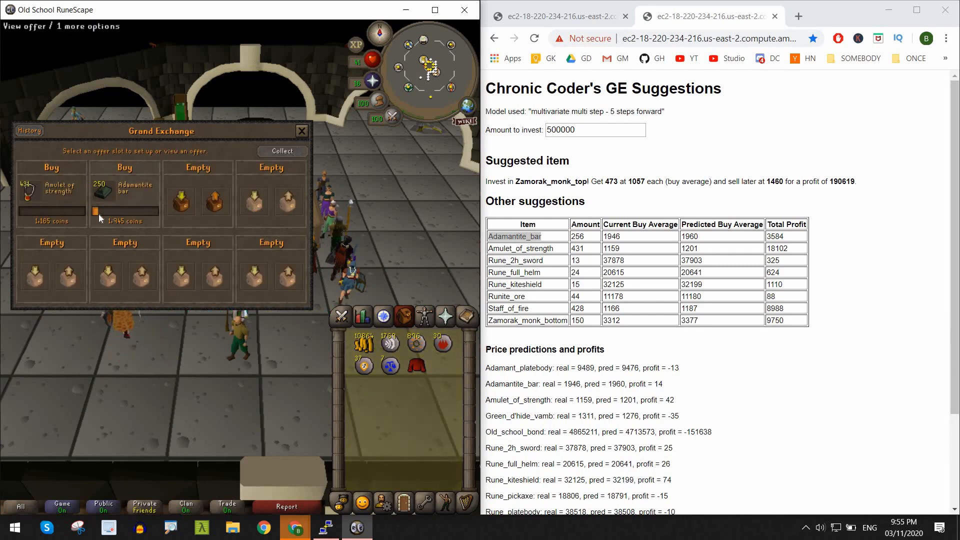
pyautogui.click(30, 131)
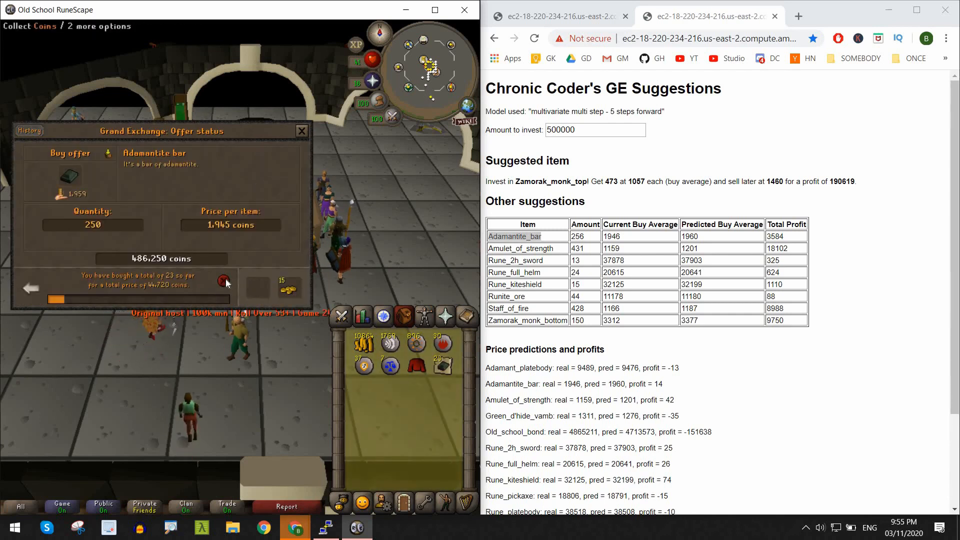
pyautogui.click(224, 281)
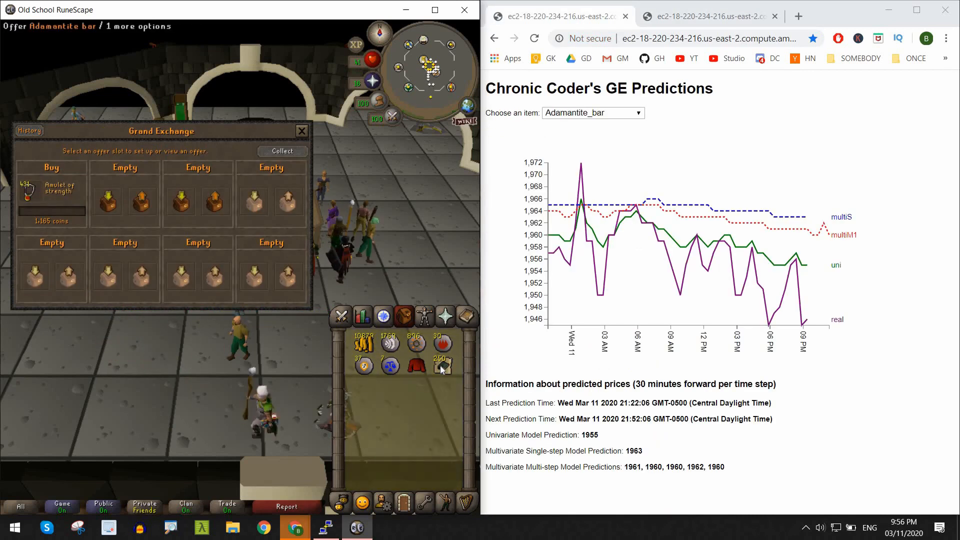
# Offer 125 Adamantite bars from the inventory at a custom price of 1,965 coins.
pyautogui.click(441, 366)
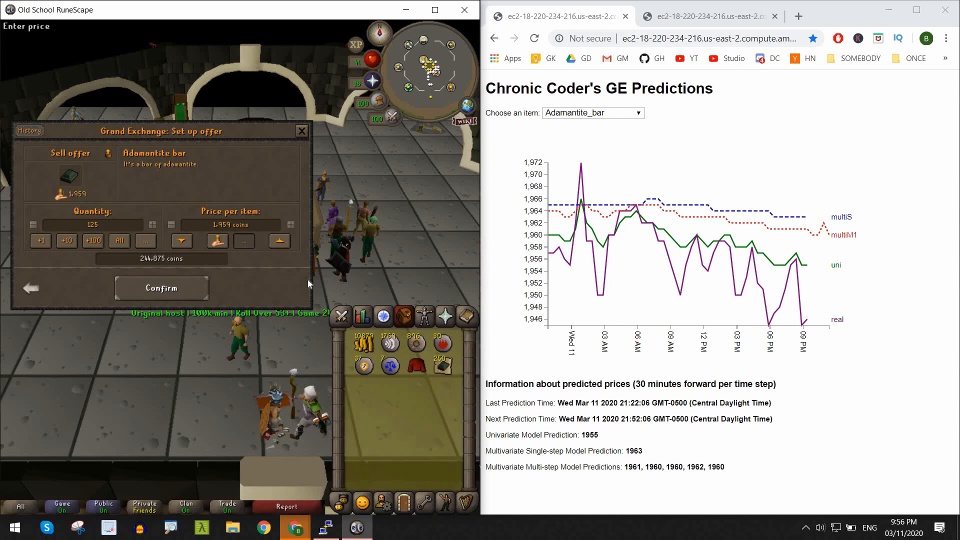
pyautogui.click(161, 288)
pyautogui.write('196')
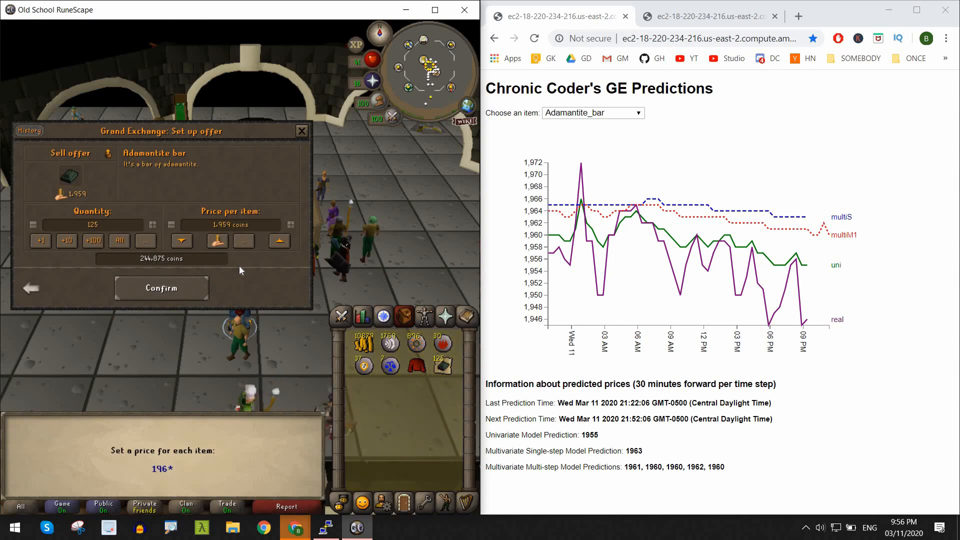
pyautogui.click(279, 240)
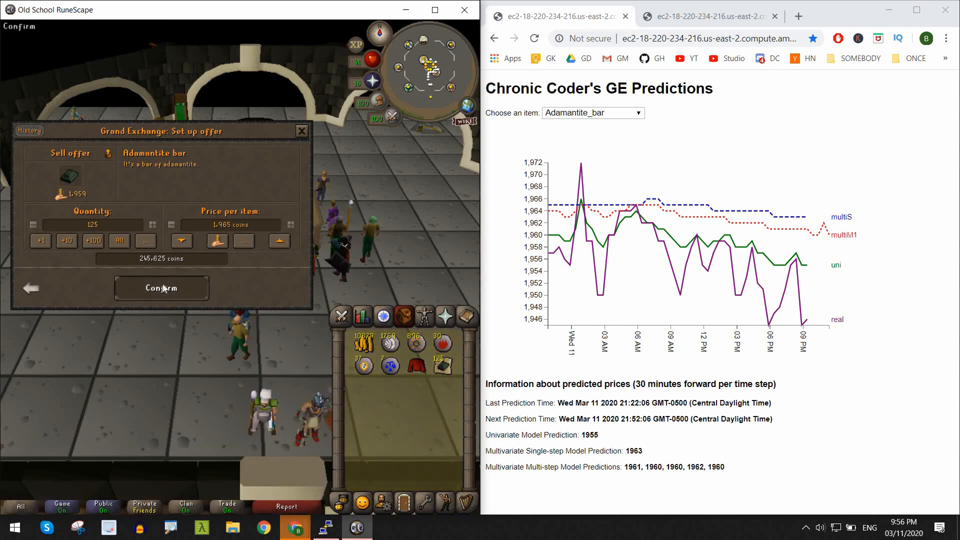
pyautogui.click(161, 288)
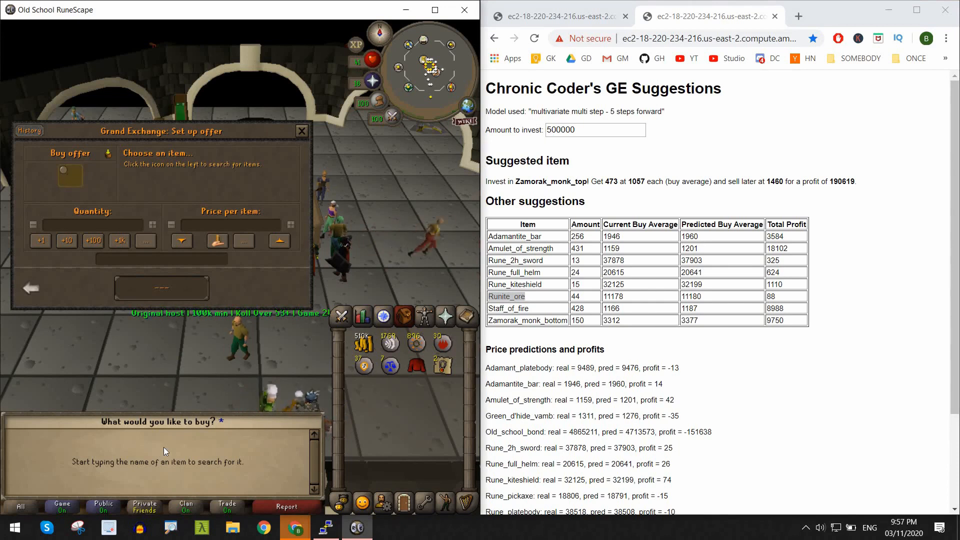
# Search 'runite', buy one Runite ore at +5%, and collect it.
pyautogui.write('runite')
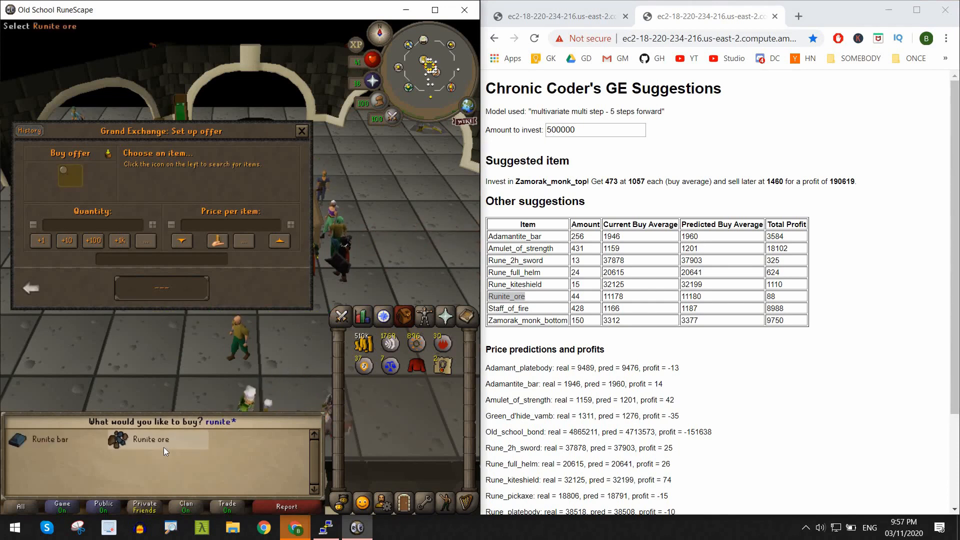
pyautogui.click(150, 439)
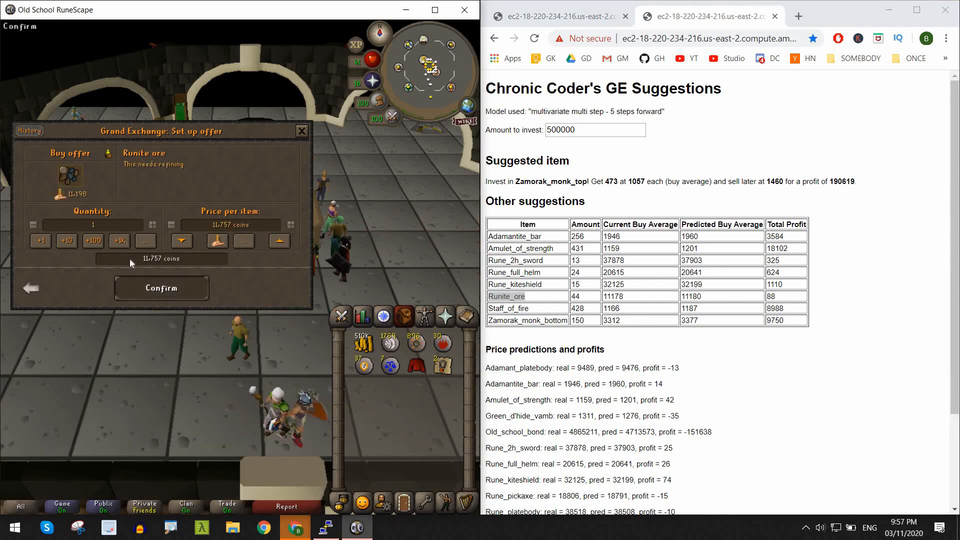
pyautogui.click(161, 288)
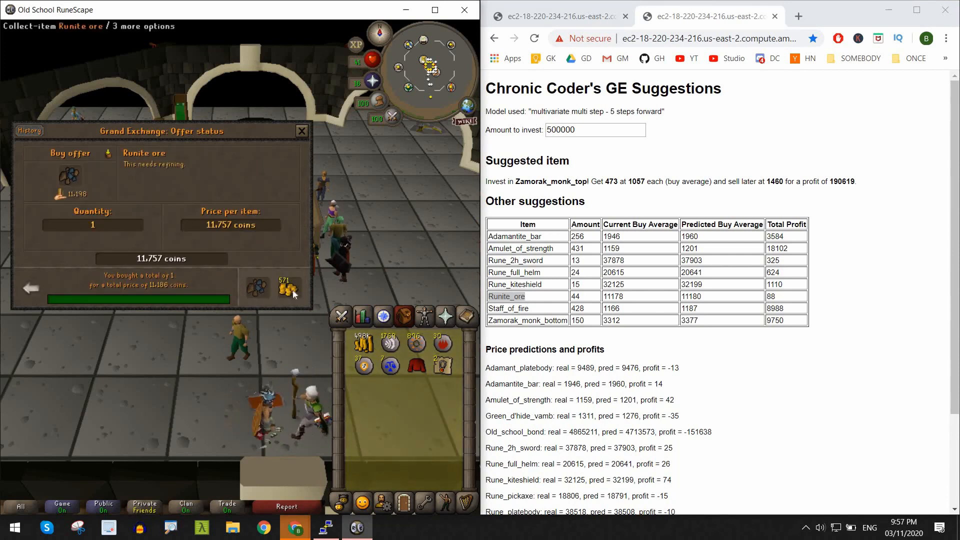
pyautogui.click(287, 288)
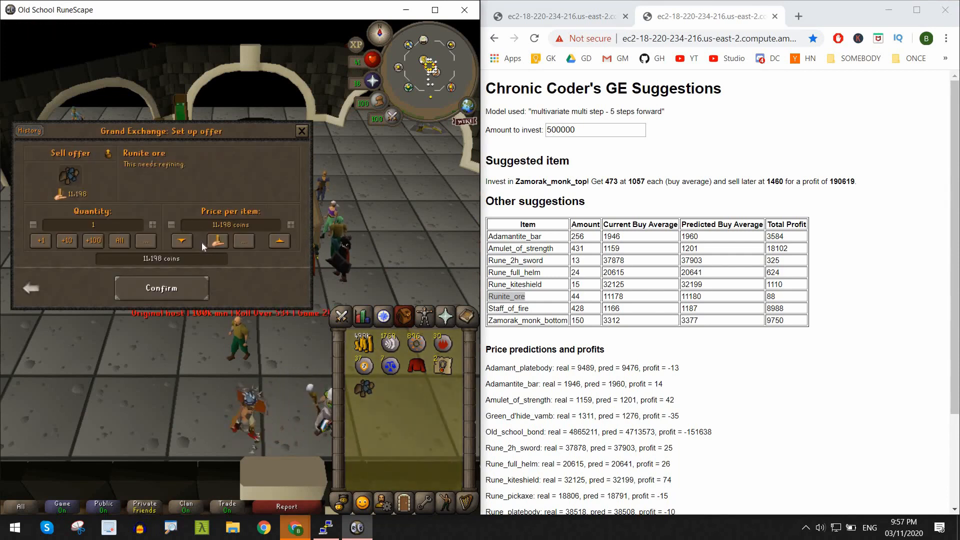
# Sell the Runite ore back at -5% and open a new Runite ore buy offer.
pyautogui.click(181, 240)
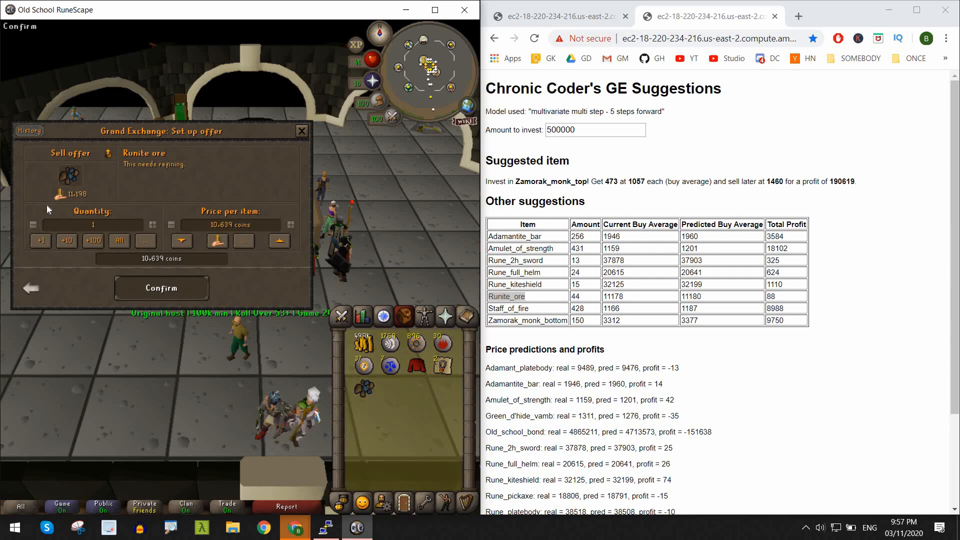
pyautogui.click(161, 288)
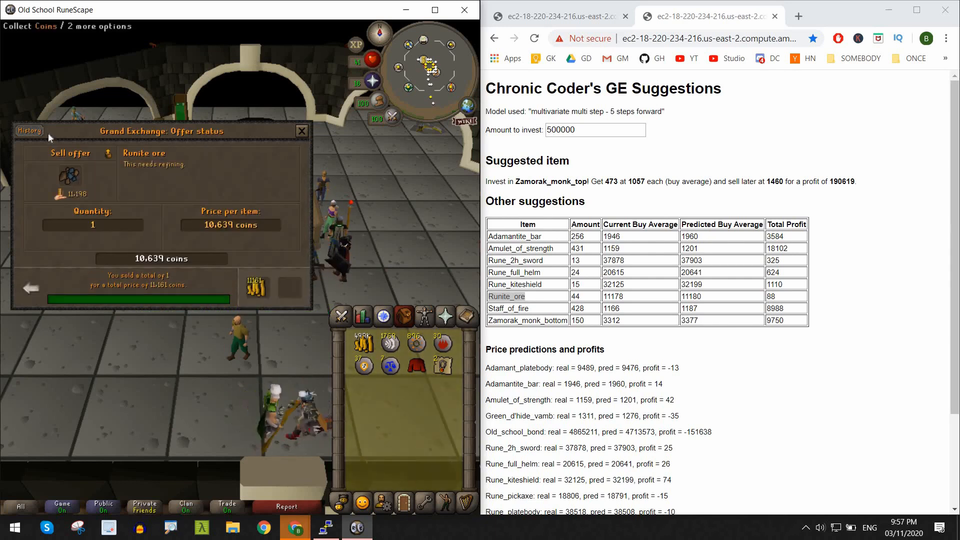
pyautogui.click(29, 130)
pyautogui.write('11165')
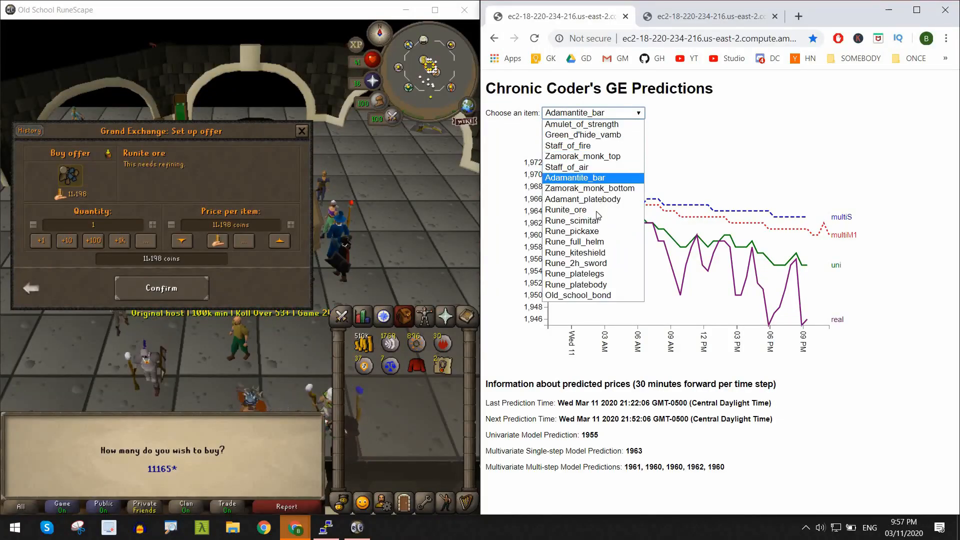
# Check the Runite_ore prediction chart and raise the Runite ore buy price to 11,162 coins.
pyautogui.click(567, 210)
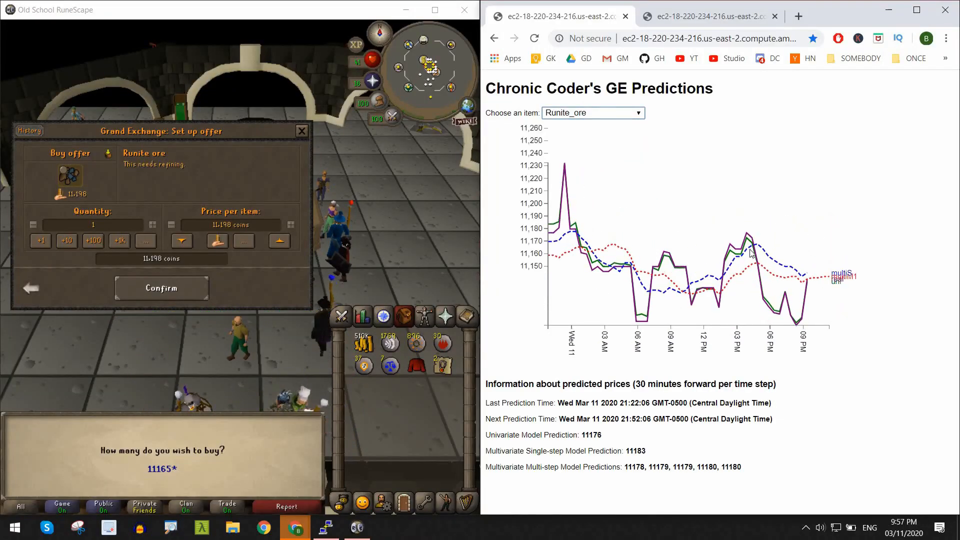
pyautogui.click(279, 240)
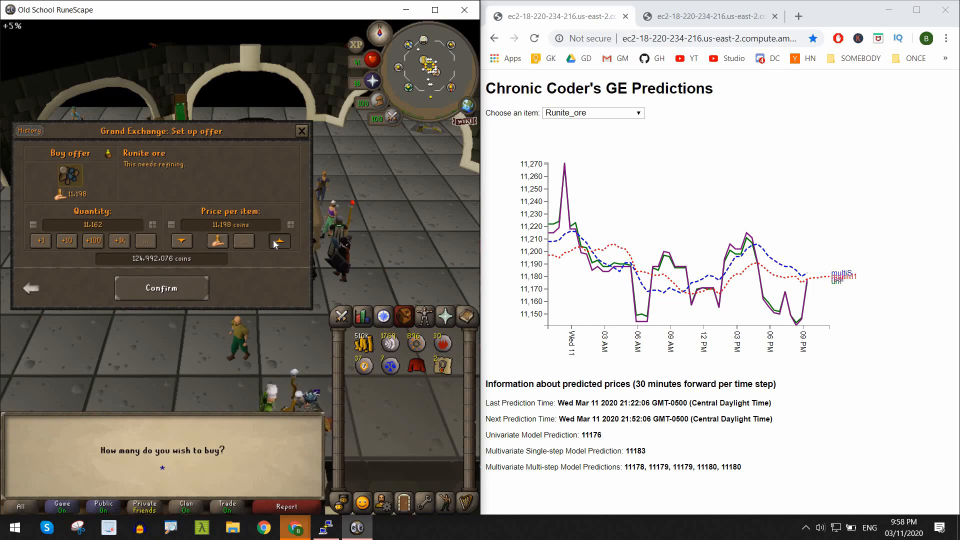
pyautogui.click(181, 241)
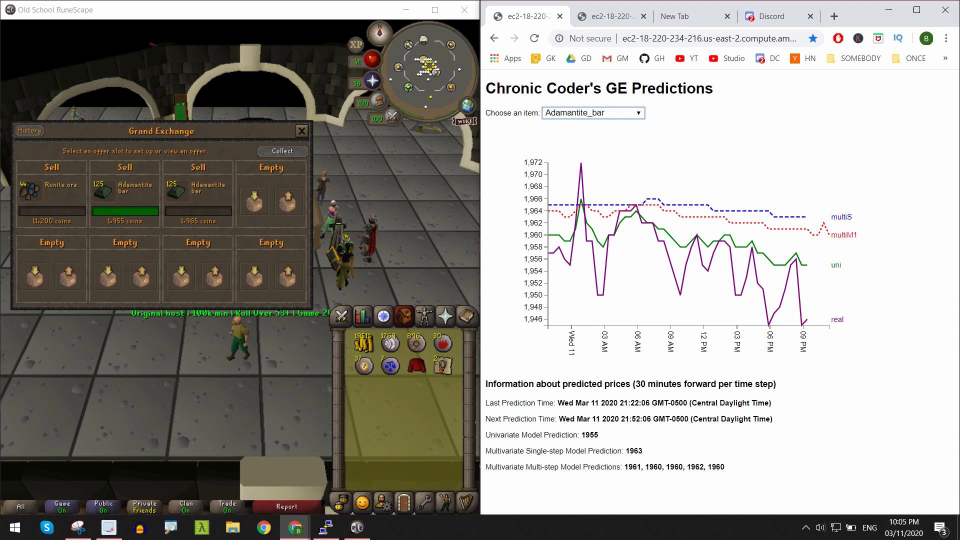
pyautogui.click(592, 112)
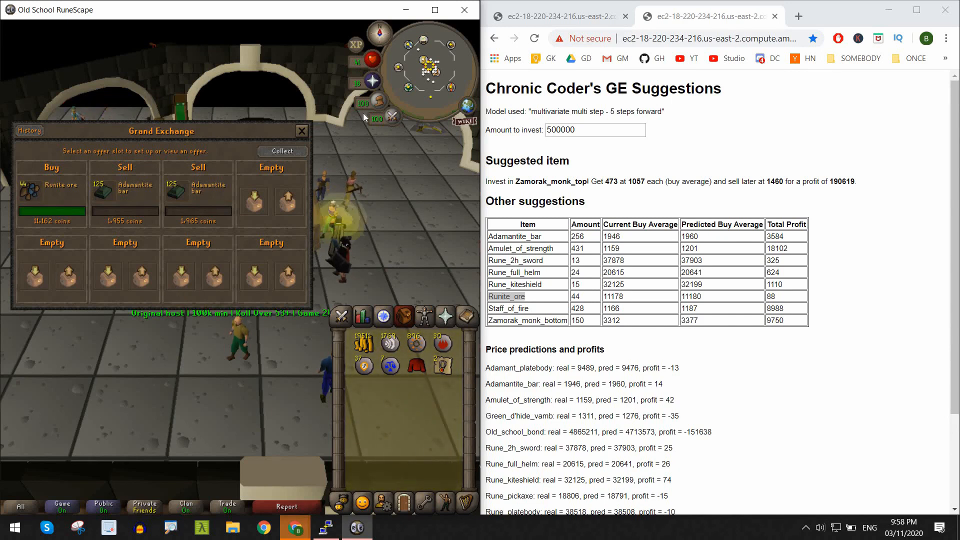
# Collect the 44 purchased Runite ore and view the Runite ore price prediction chart.
pyautogui.click(50, 195)
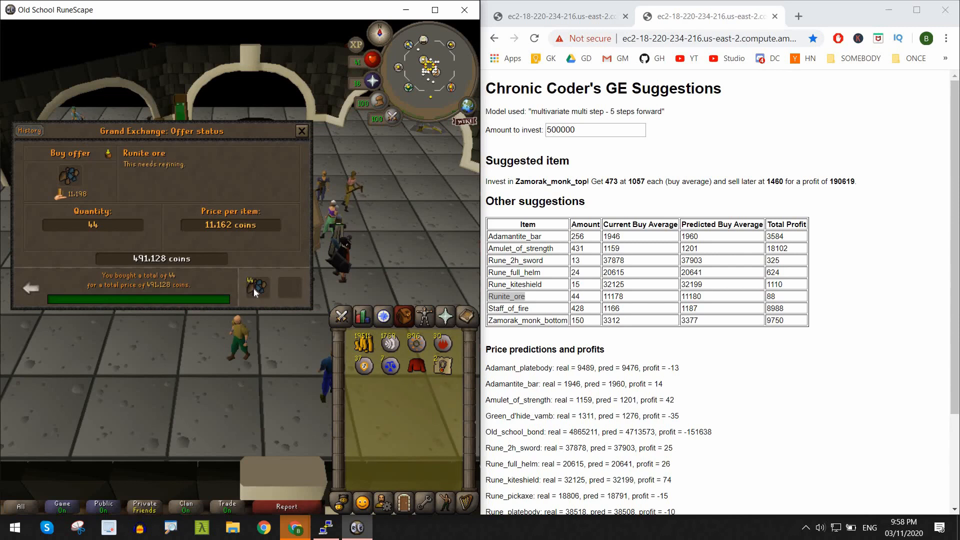
pyautogui.click(255, 286)
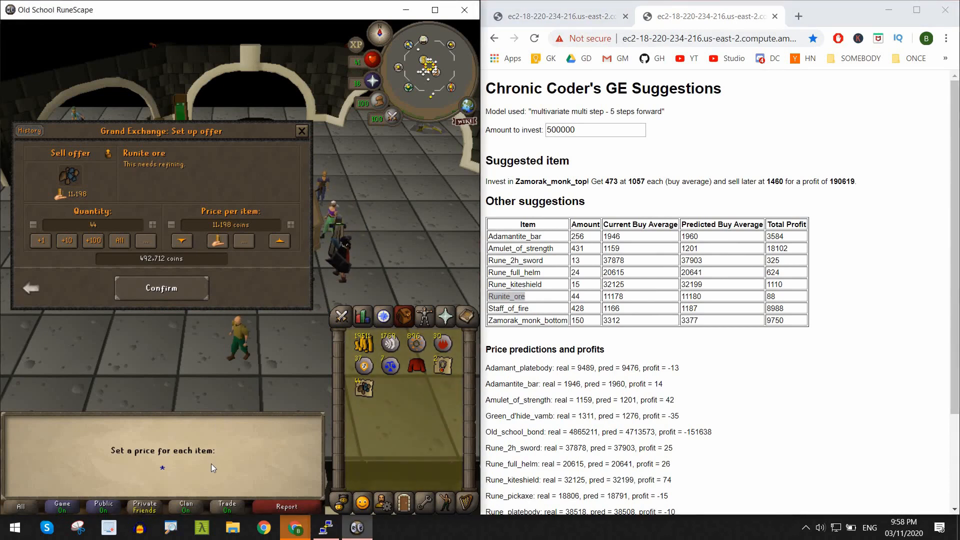
pyautogui.click(506, 296)
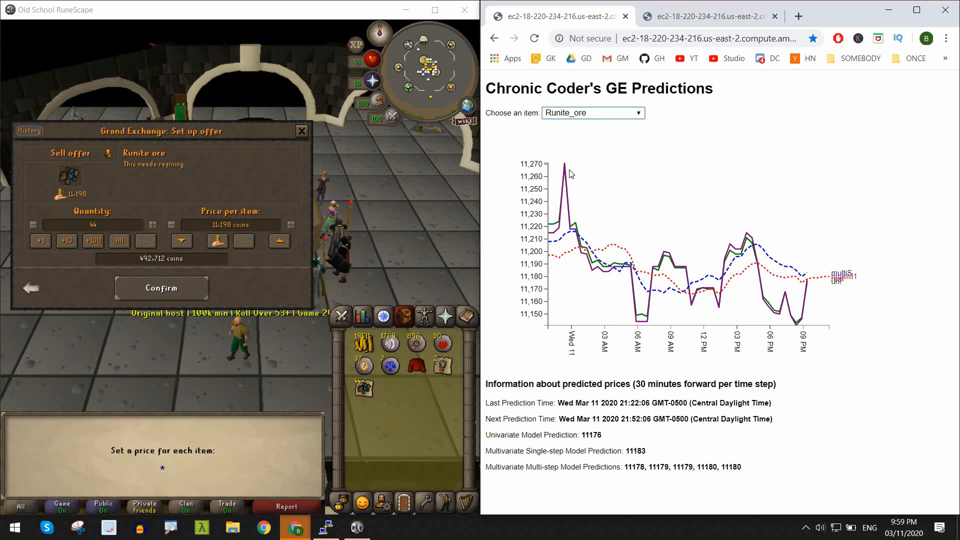
pyautogui.moveTo(630, 228)
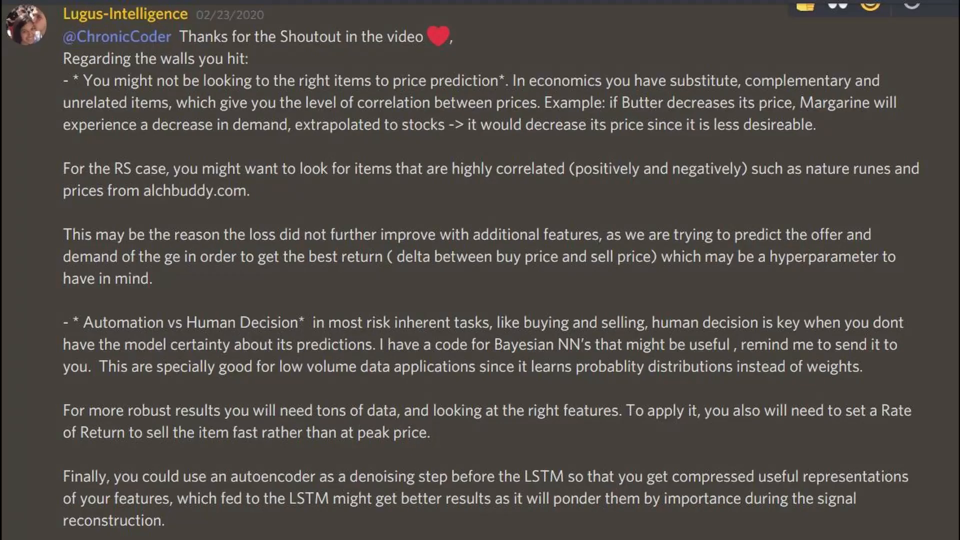
pyautogui.click(356, 527)
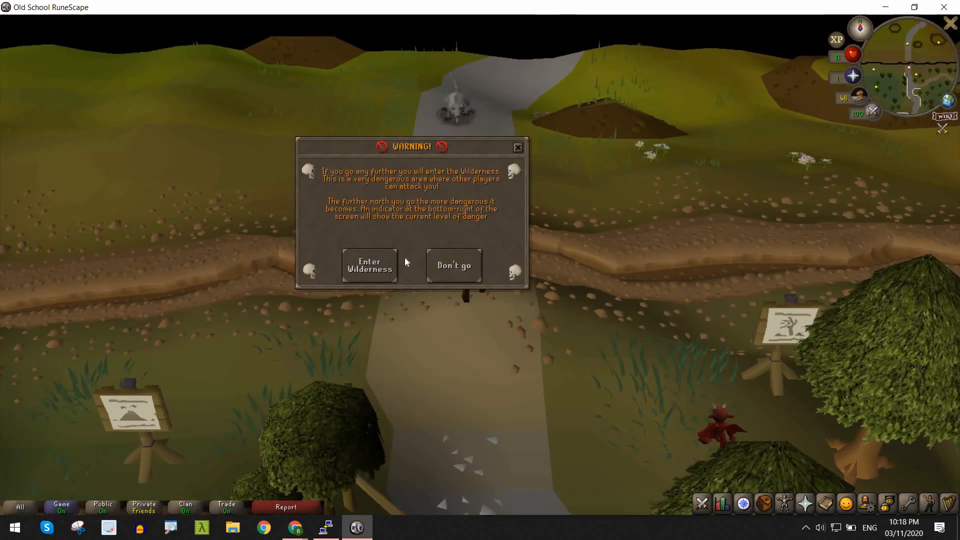
# Accept the Wilderness warning, walk north, and take the coins on the ground.
pyautogui.click(368, 265)
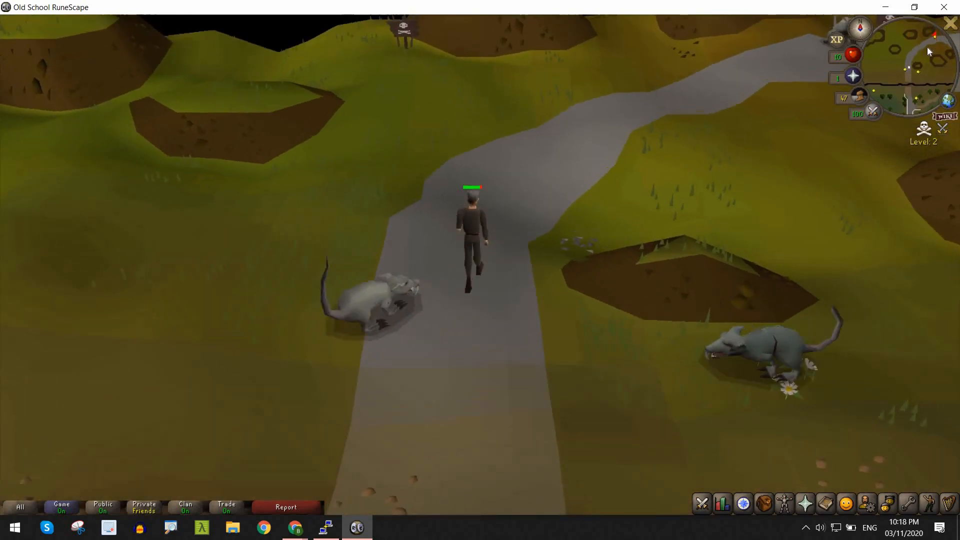
pyautogui.click(654, 102)
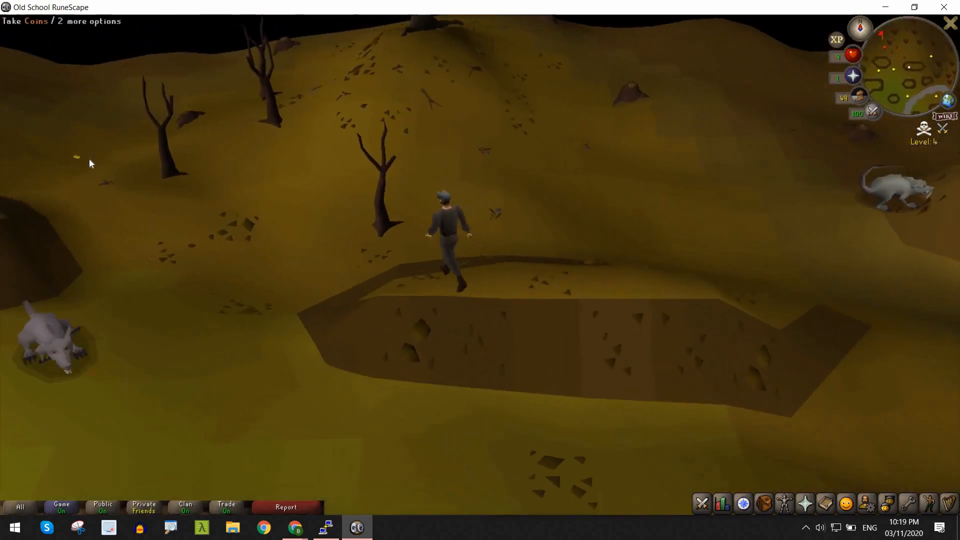
pyautogui.click(419, 109)
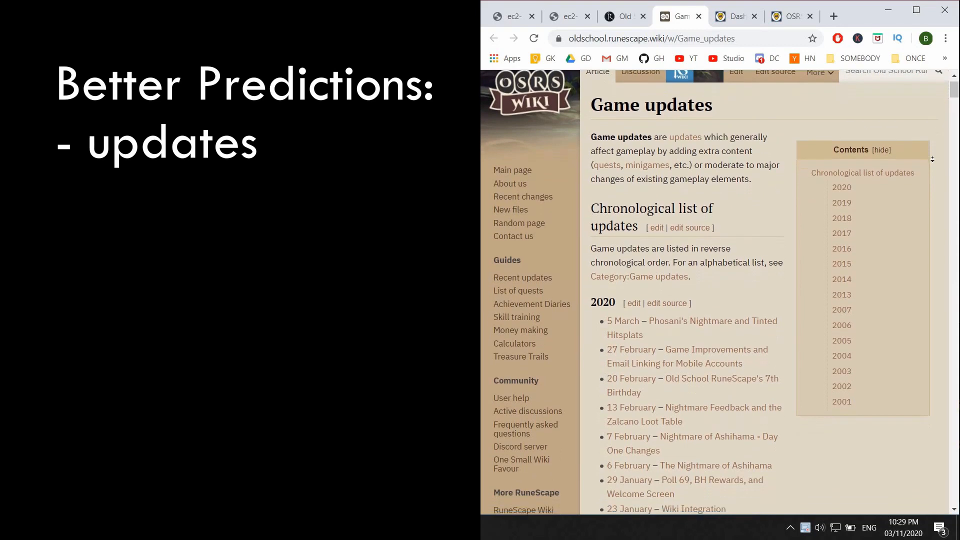
# Scroll the Game updates wiki list through 2020 and 2019 down to 2018.
pyautogui.scroll(-3)
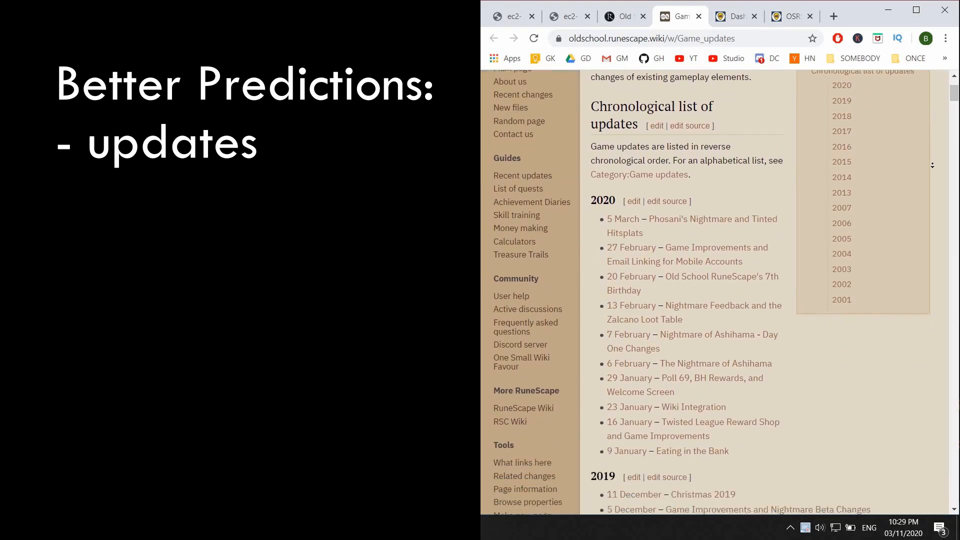
pyautogui.scroll(-3)
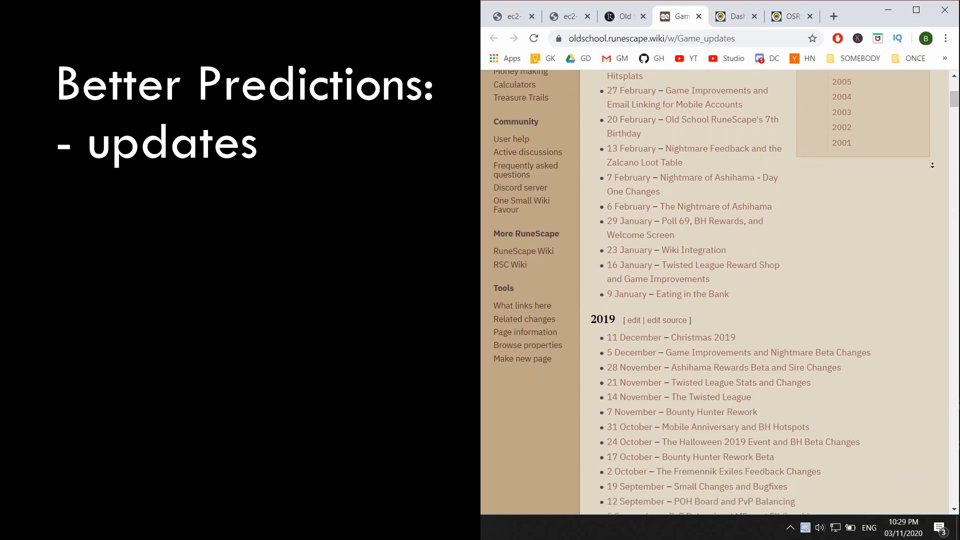
pyautogui.scroll(-3)
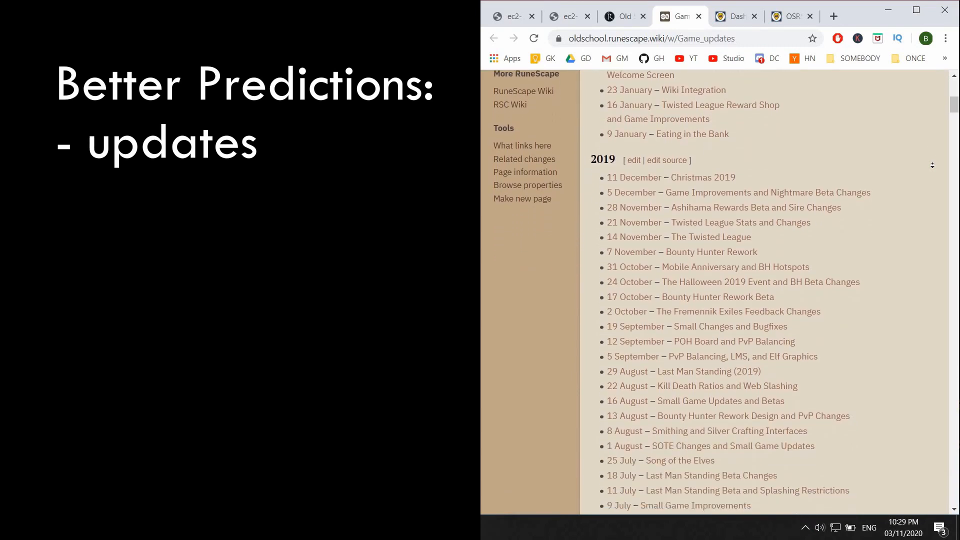
pyautogui.scroll(-3)
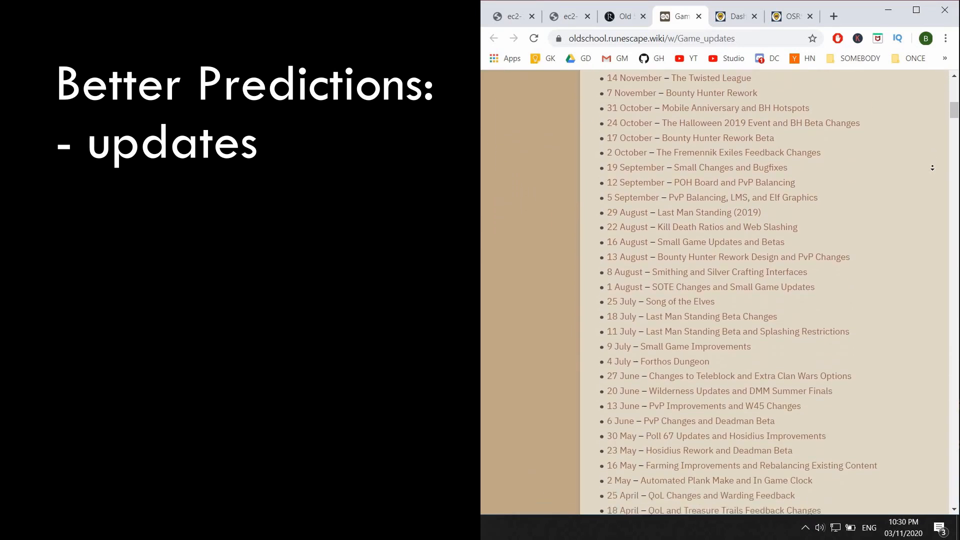
pyautogui.scroll(-3)
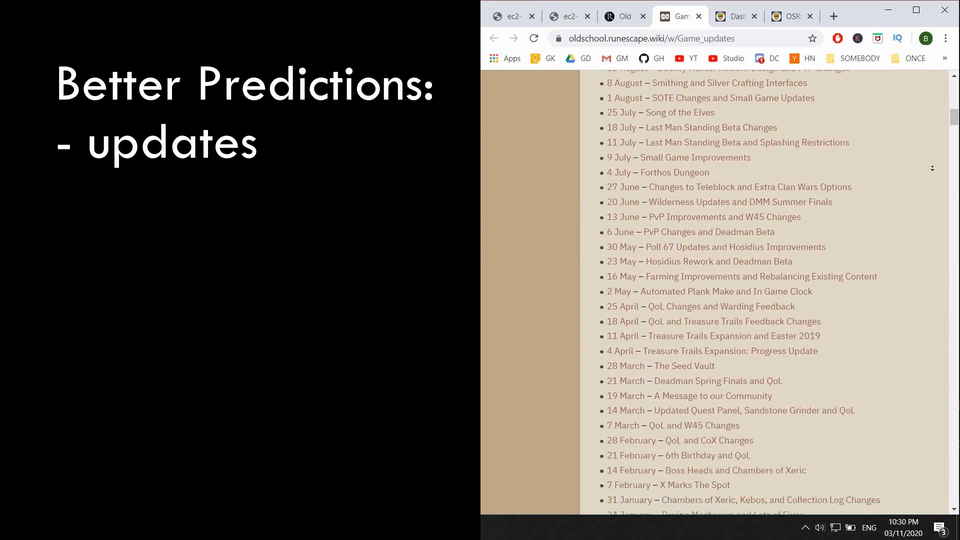
pyautogui.scroll(-3)
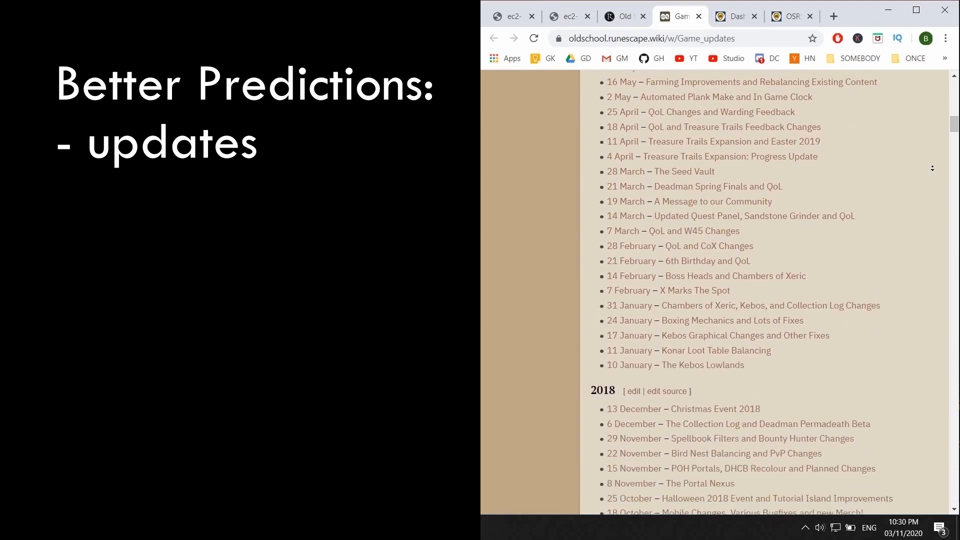
pyautogui.scroll(-3)
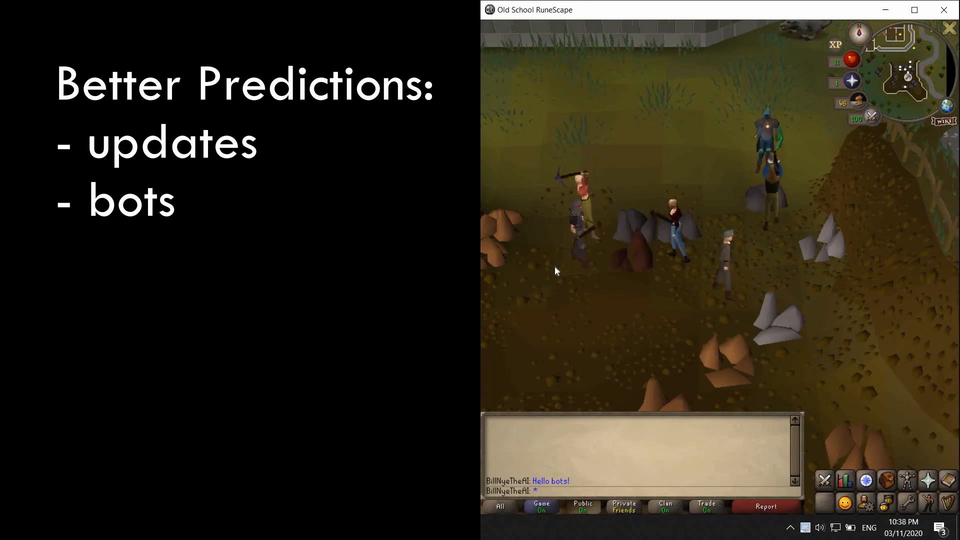
pyautogui.rightClick(772, 177)
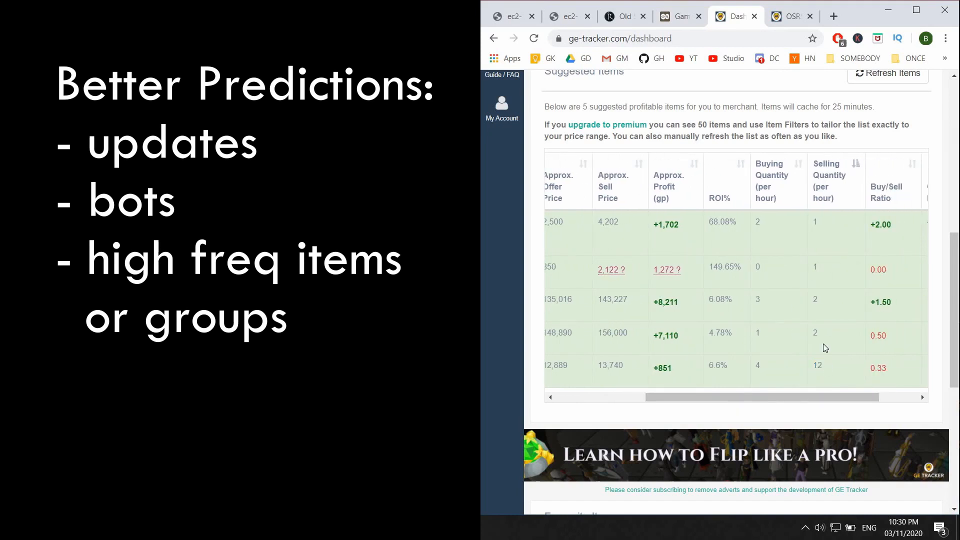
pyautogui.moveTo(839, 202)
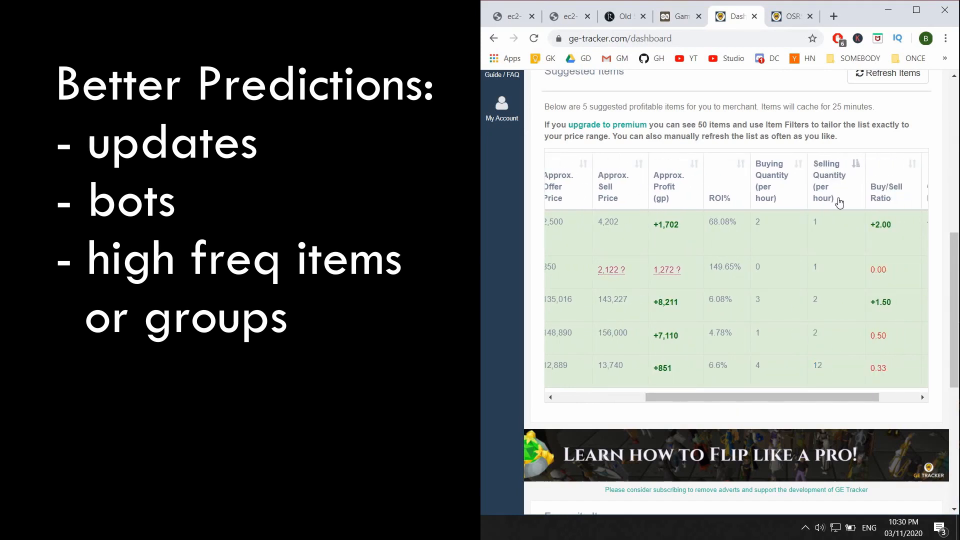
# Show the OSRS Market Watch page and scroll past the Market and Food Index cards.
pyautogui.click(791, 16)
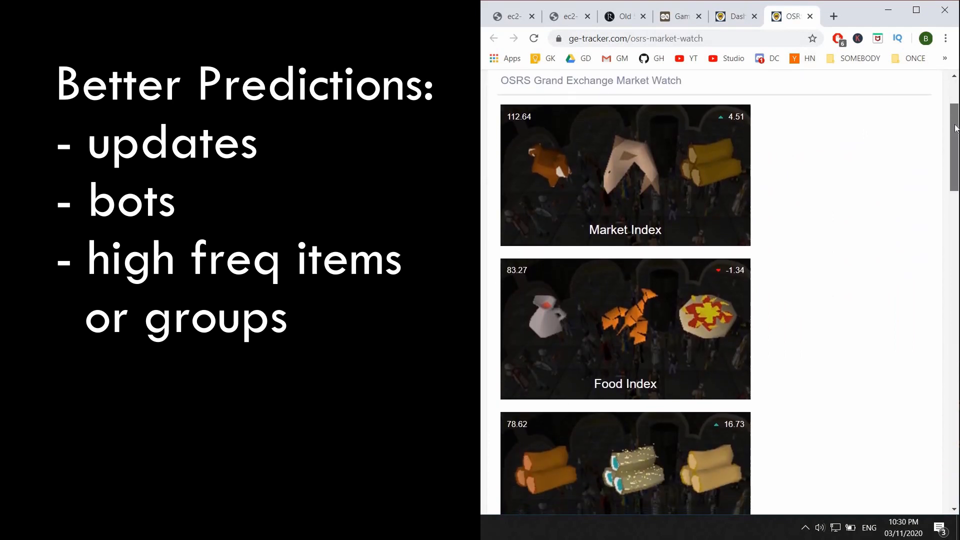
pyautogui.scroll(-3)
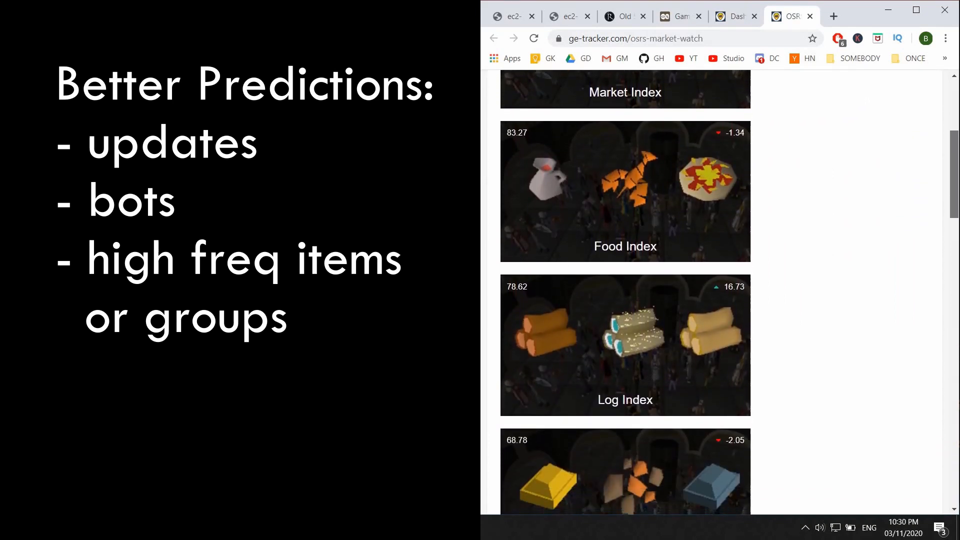
pyautogui.scroll(-3)
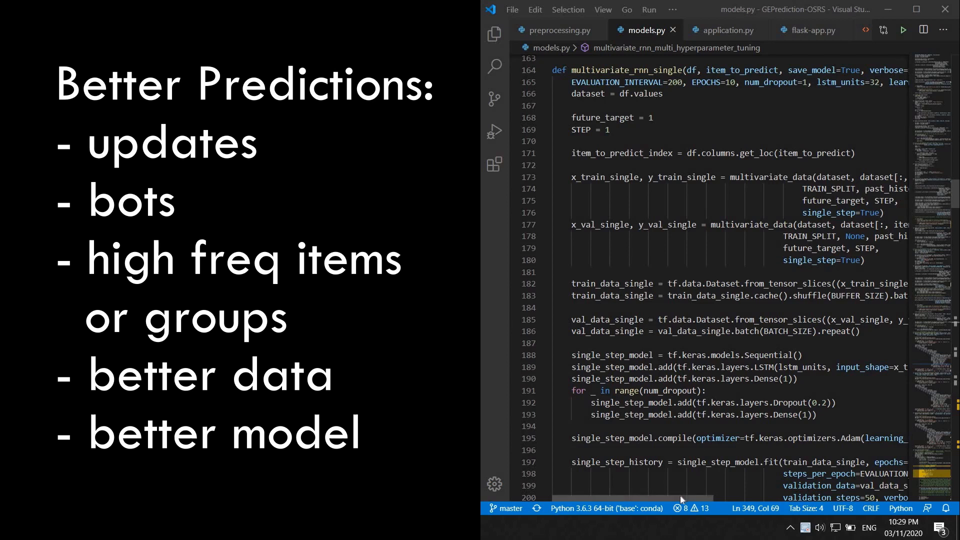
pyautogui.hscroll(3)
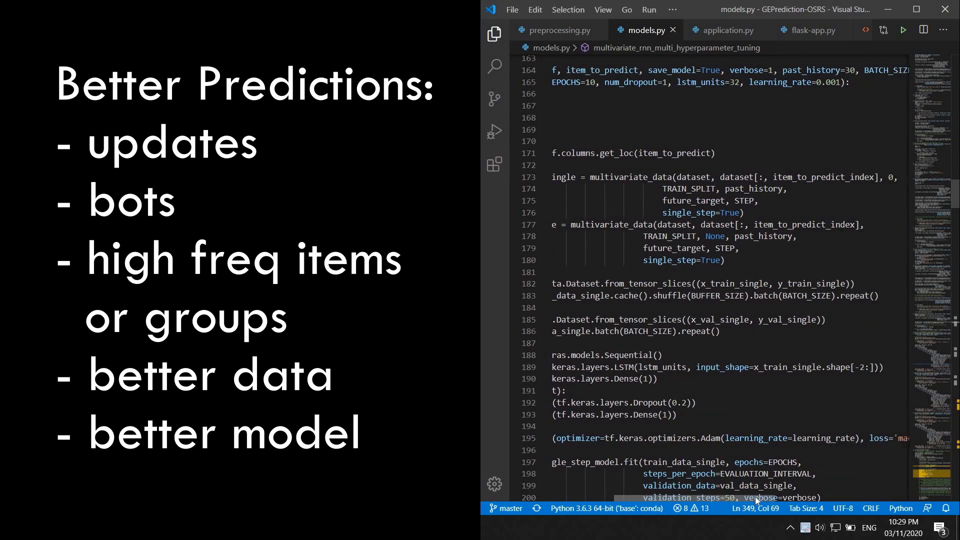
pyautogui.hscroll(3)
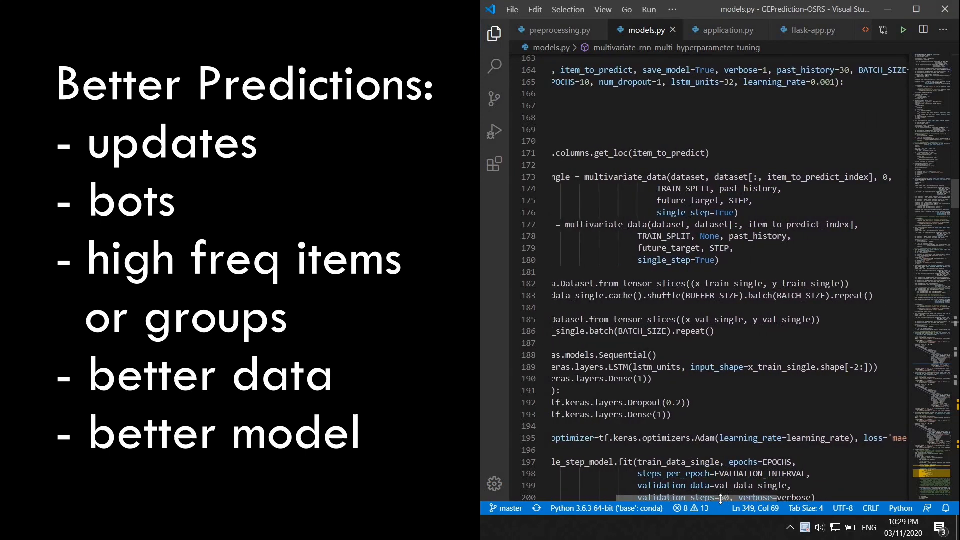
pyautogui.hscroll(-3)
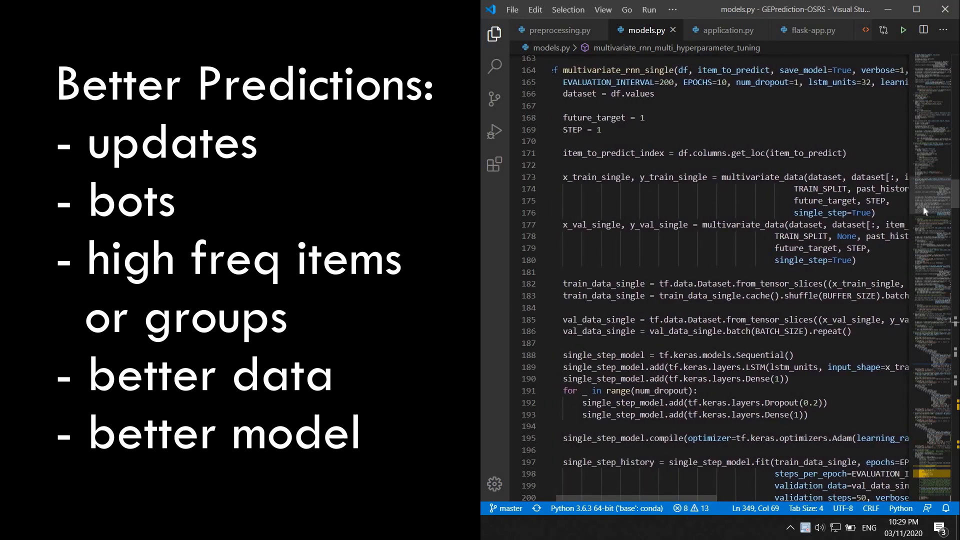
pyautogui.scroll(-3)
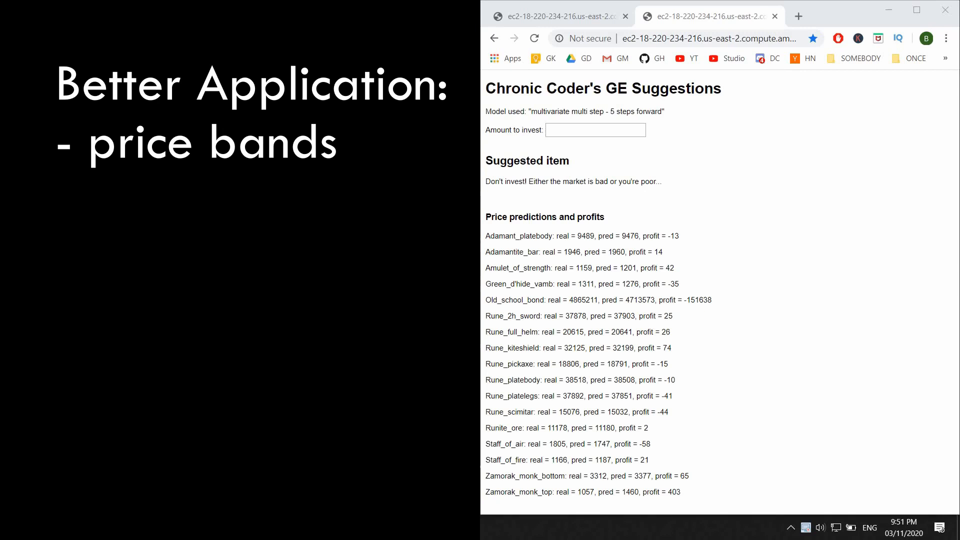
# Enter a 500000 investment amount to load suggestions topped by Zamorak_monk_top.
pyautogui.click(595, 130)
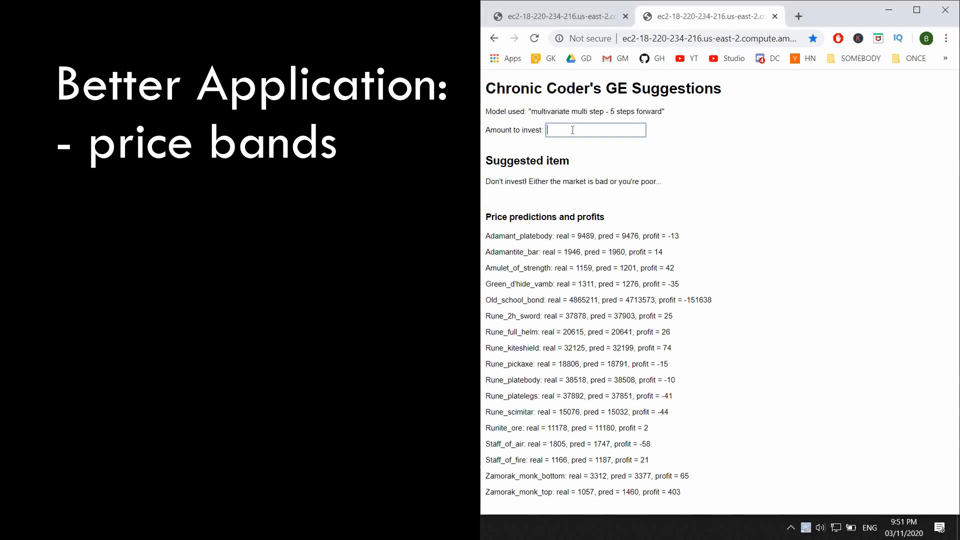
pyautogui.write('500000')
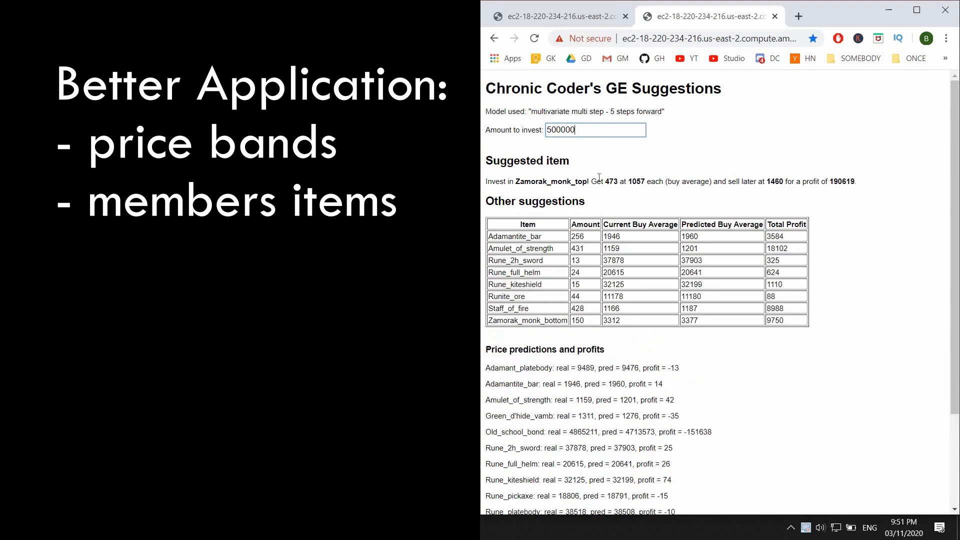
pyautogui.doubleClick(576, 181)
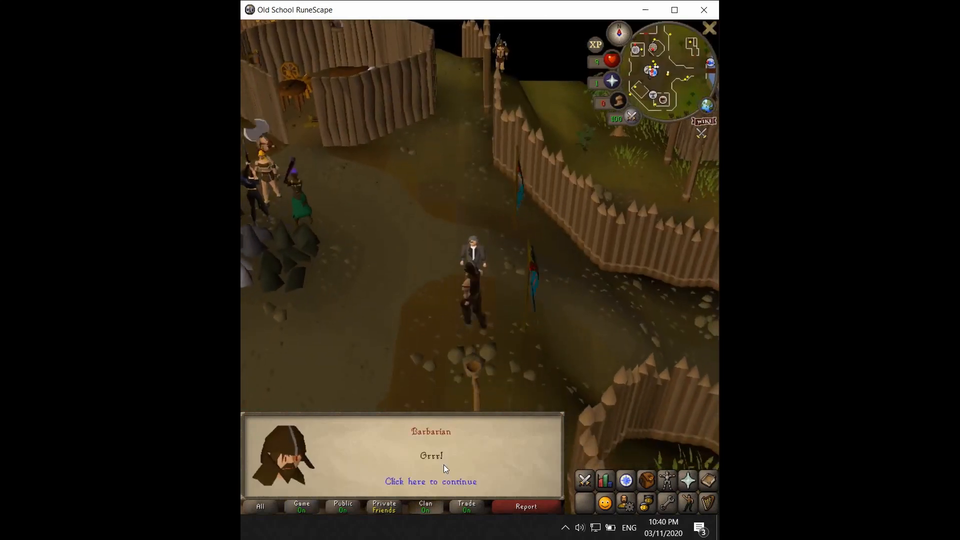
# Continue past the Barbarian's growl dialogue.
pyautogui.click(430, 481)
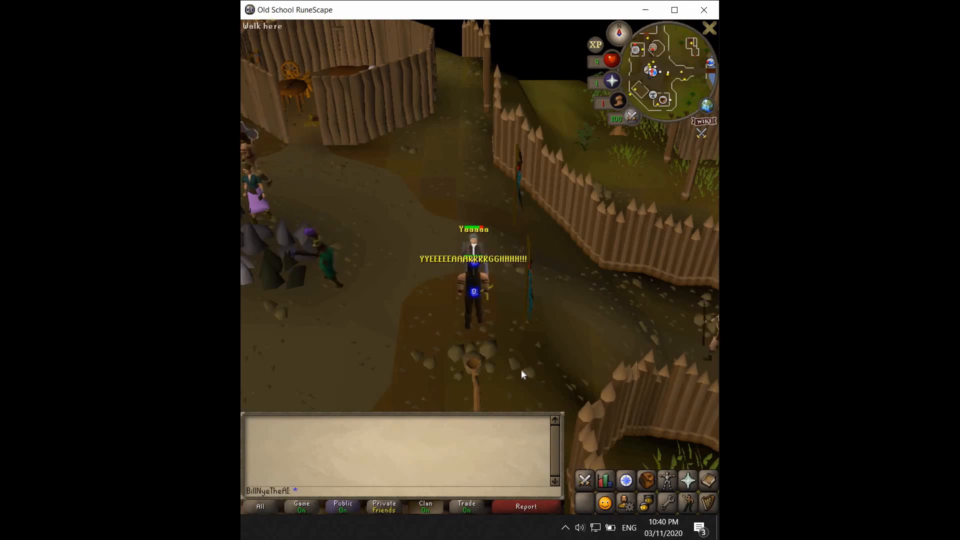
pyautogui.moveTo(657, 129)
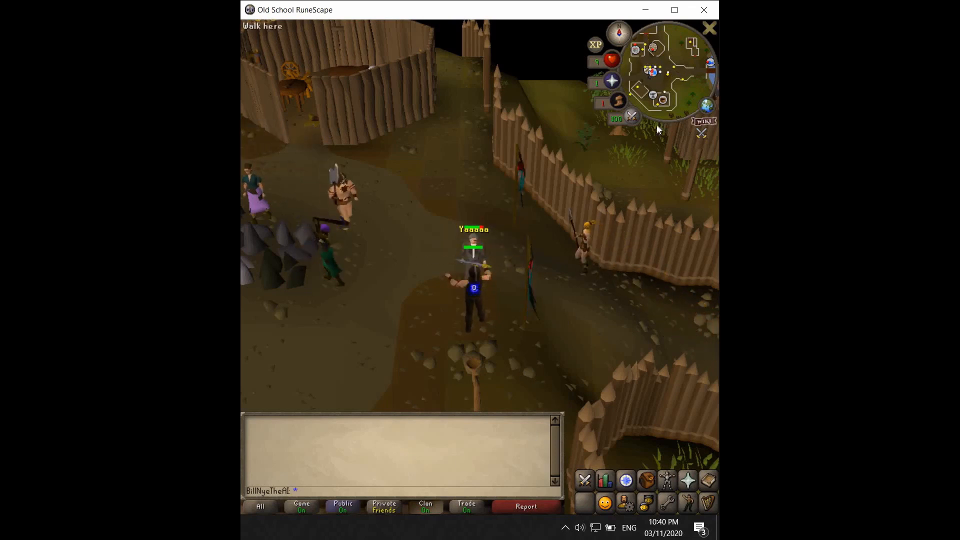